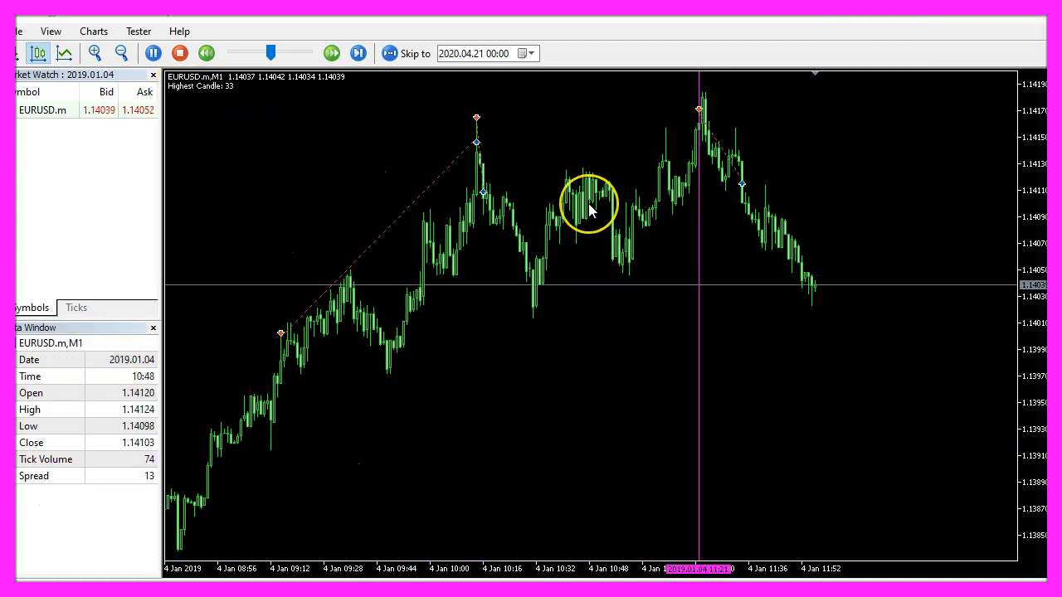
- Close the Strategy Tester's visual EURUSD backtest chart in MetaTrader 5
{"action": "left_click", "coordinate": [357, 54]}
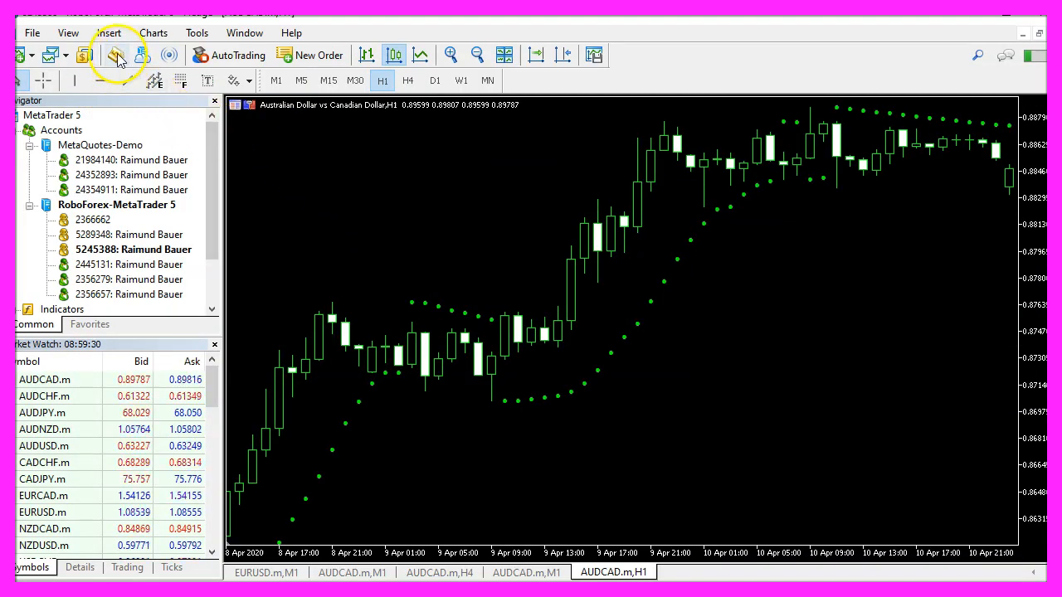
{"action": "mouse_move", "coordinate": [116, 55]}
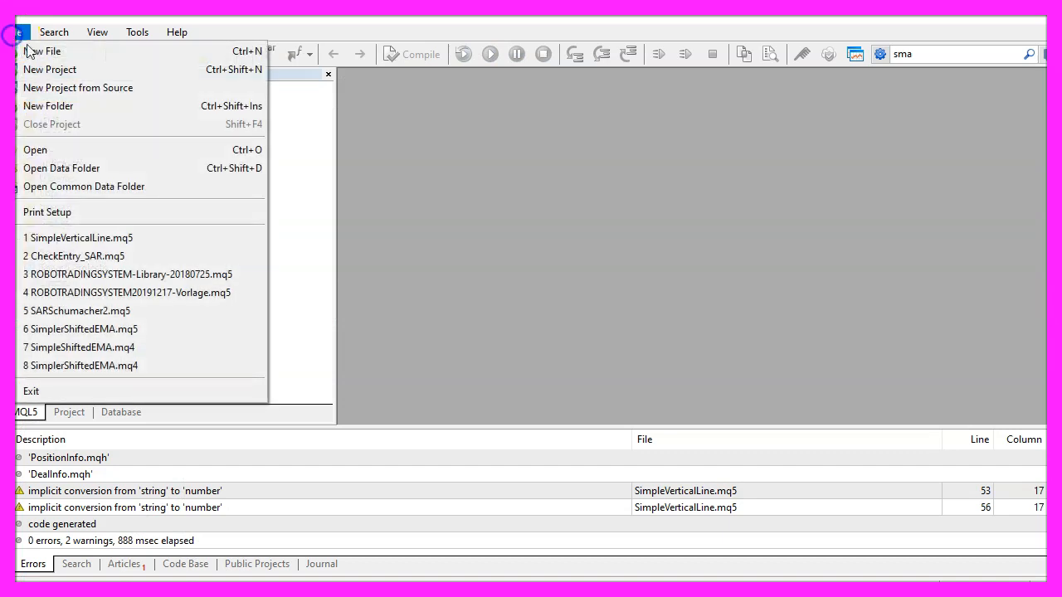
- Create Expert Advisor Experts\Basics\SimpleVerticalLine from the template, skipping extra event handlers
{"action": "left_click", "coordinate": [42, 50]}
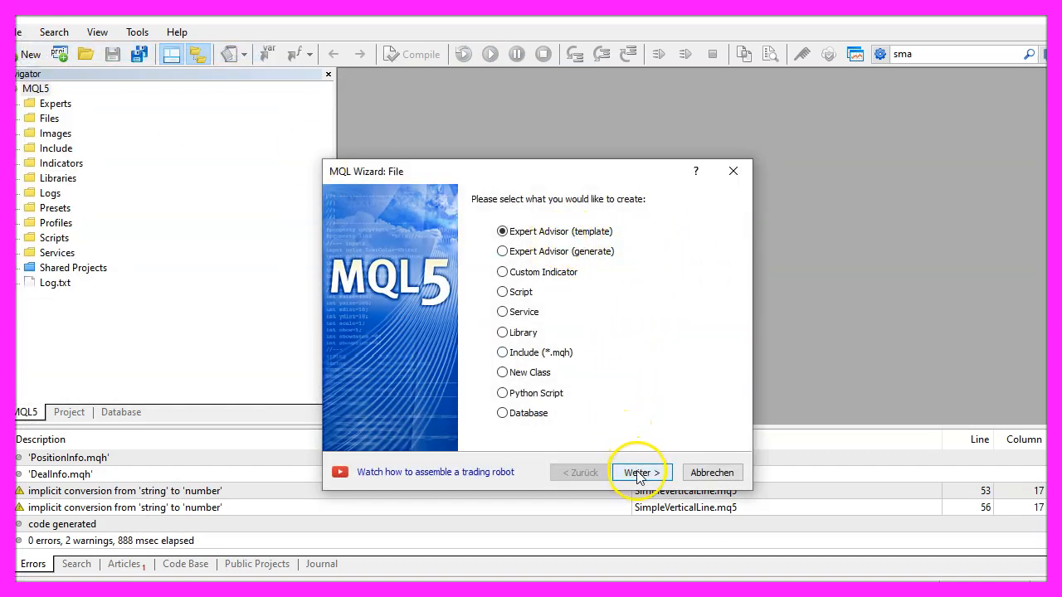
{"action": "left_click", "coordinate": [640, 472]}
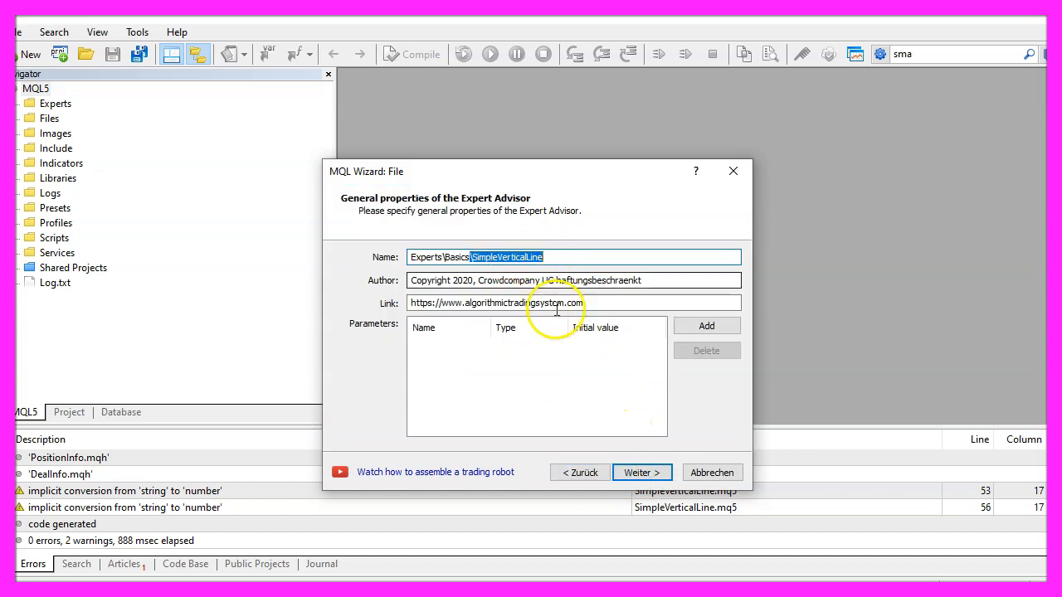
{"action": "left_click", "coordinate": [642, 472]}
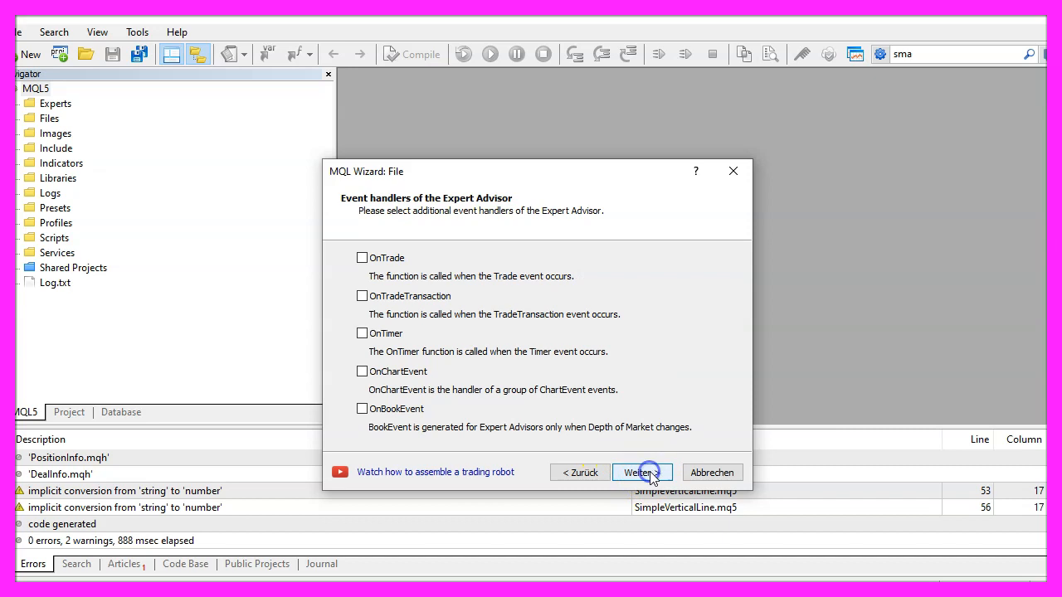
{"action": "left_click", "coordinate": [640, 472]}
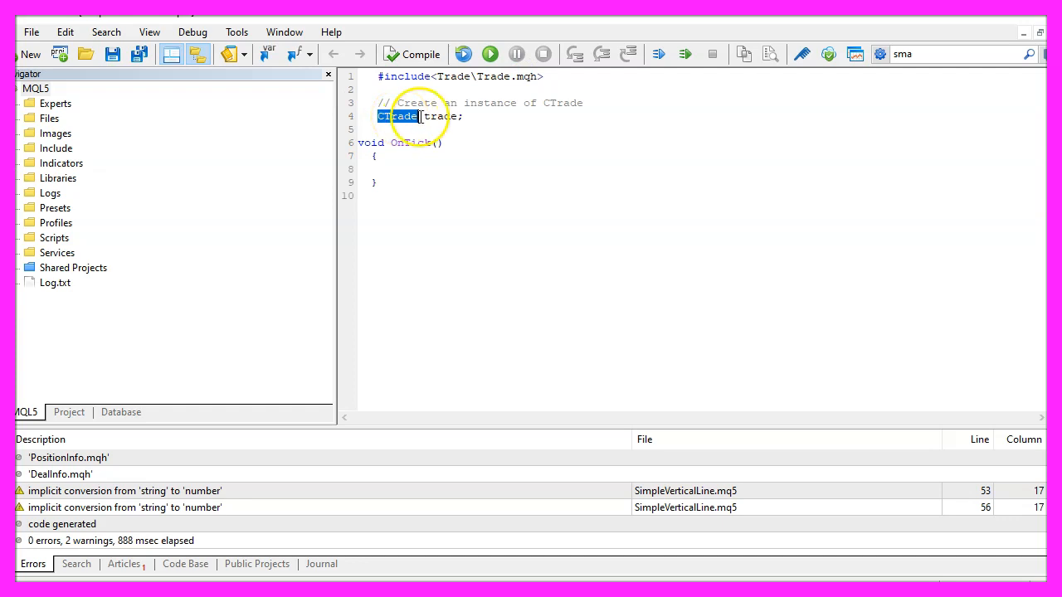
- Add the '// Calculate the Bid price' comment while highlighting CTrade and the Bid variable
{"action": "double_click", "coordinate": [441, 116]}
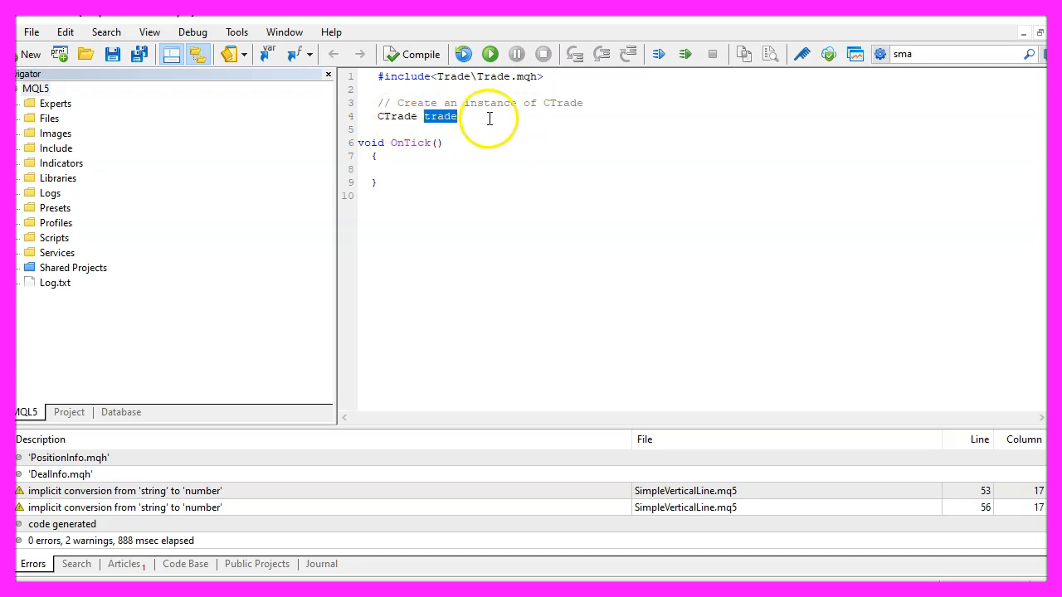
{"action": "type", "text": "// Calculate the Bid price"}
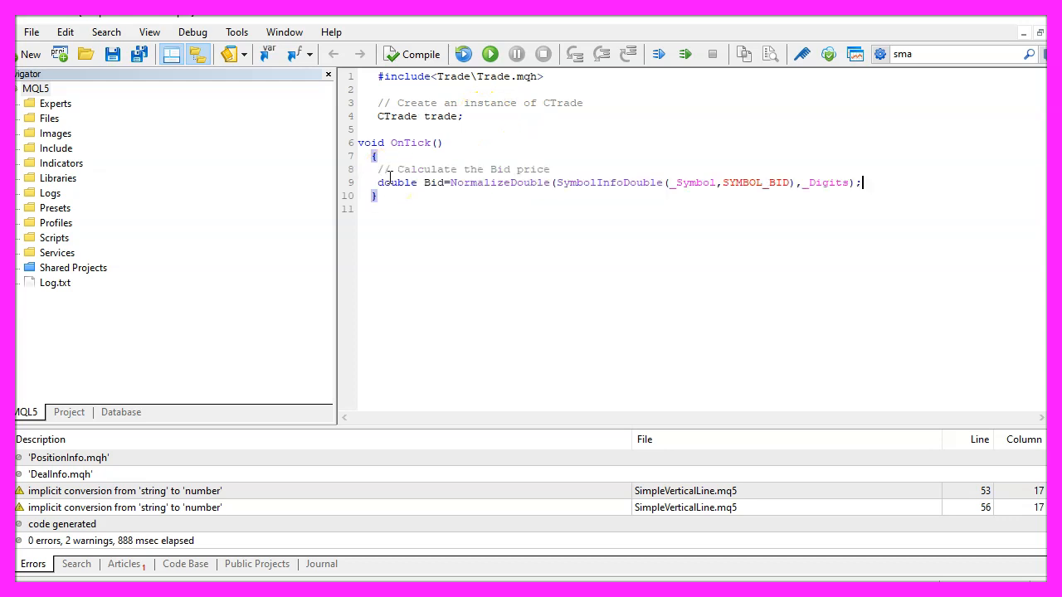
{"action": "double_click", "coordinate": [433, 182]}
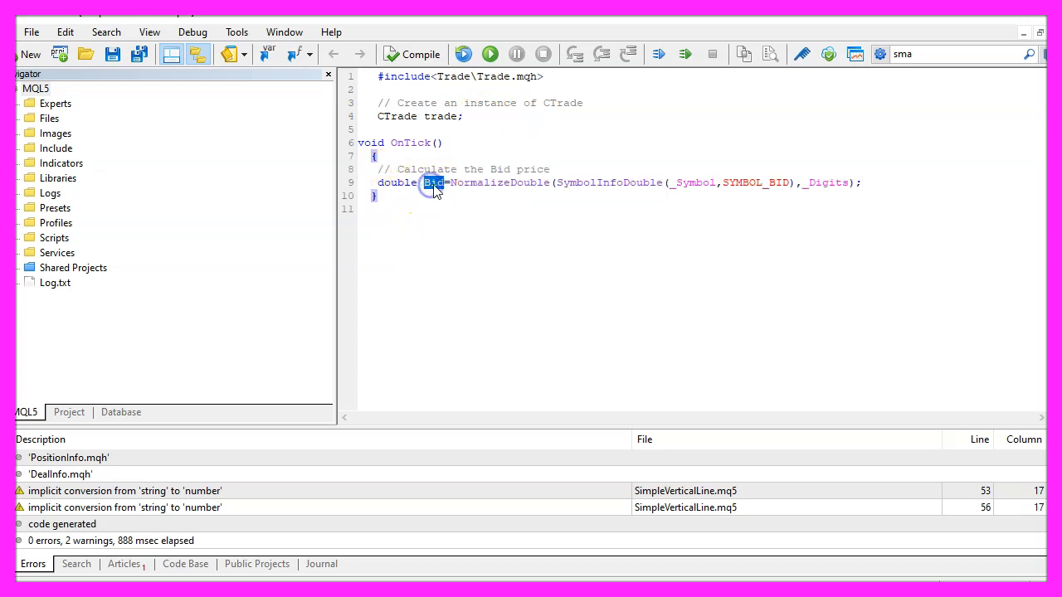
{"action": "mouse_move", "coordinate": [597, 195]}
{"action": "type", "text": "MqlRates PriceInformation[];"}
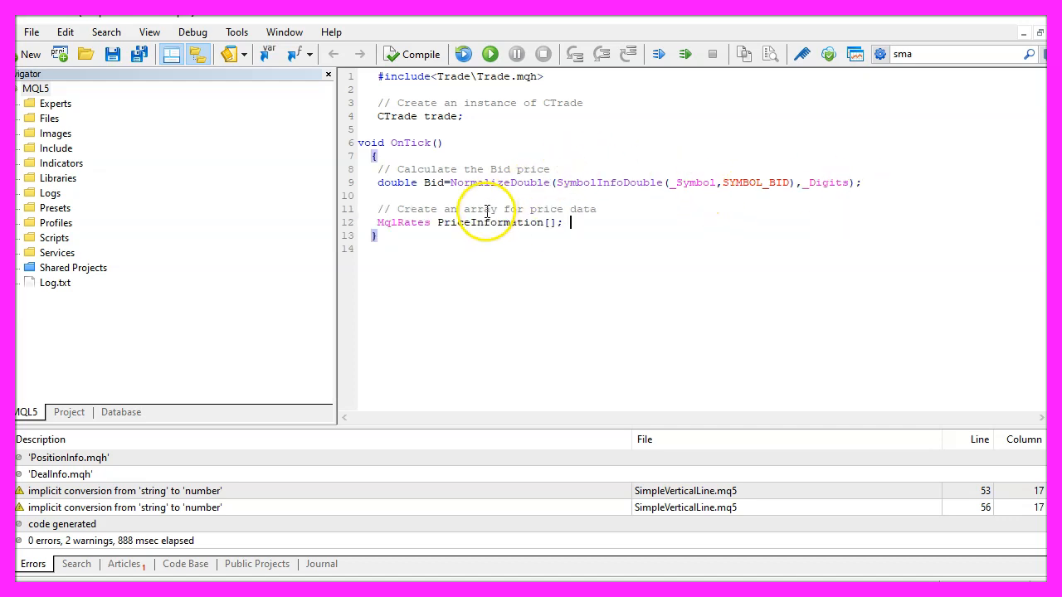
- Declare the MqlRates PriceInformation array and add the '// Sort the array from the current candle downwards' comment
{"action": "double_click", "coordinate": [488, 222]}
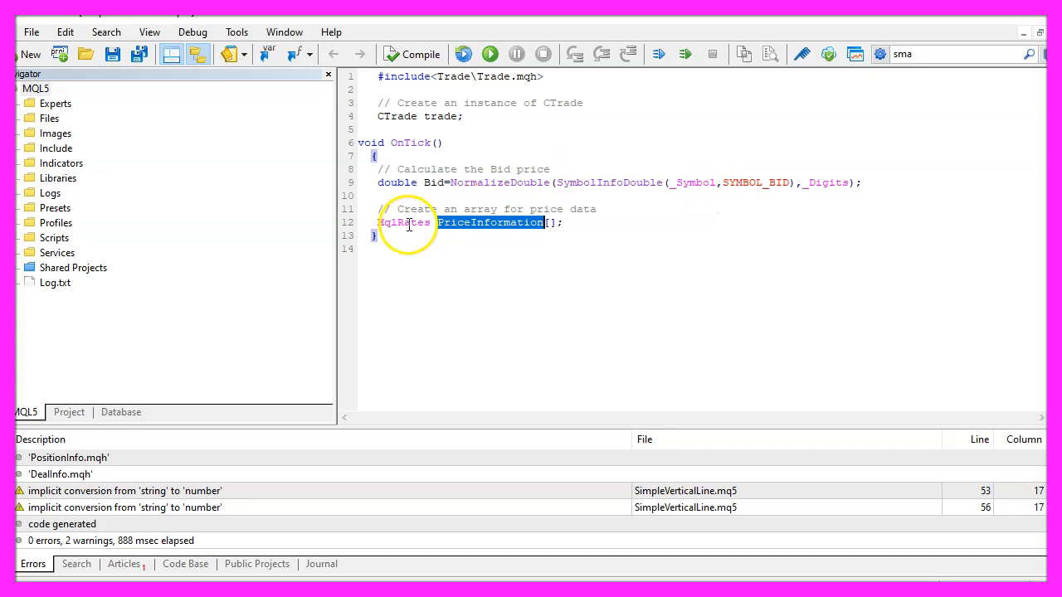
{"action": "double_click", "coordinate": [404, 223]}
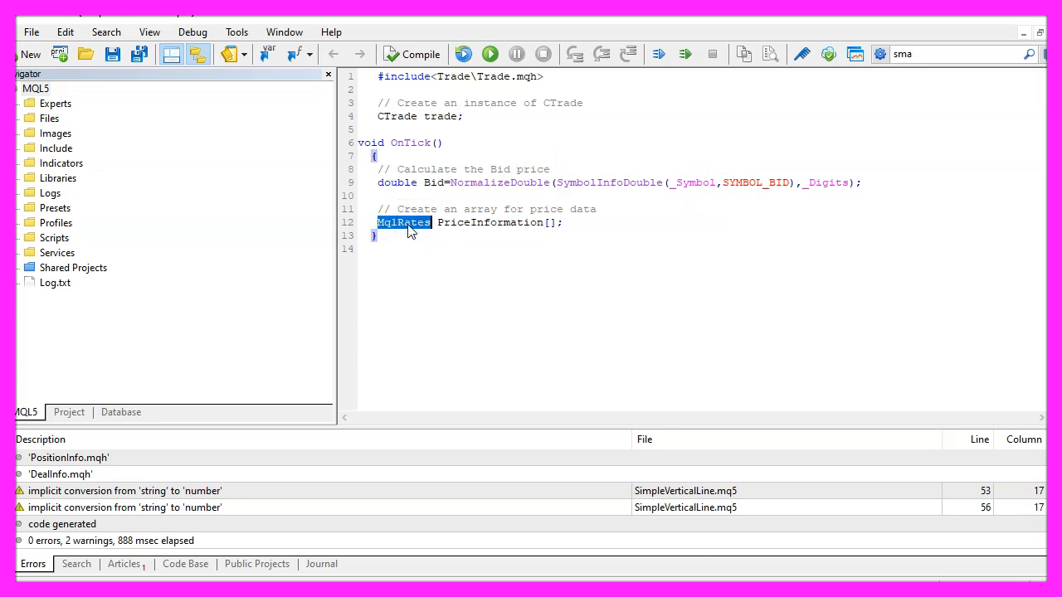
{"action": "type", "text": "// Sort the array from the current candle downwards"}
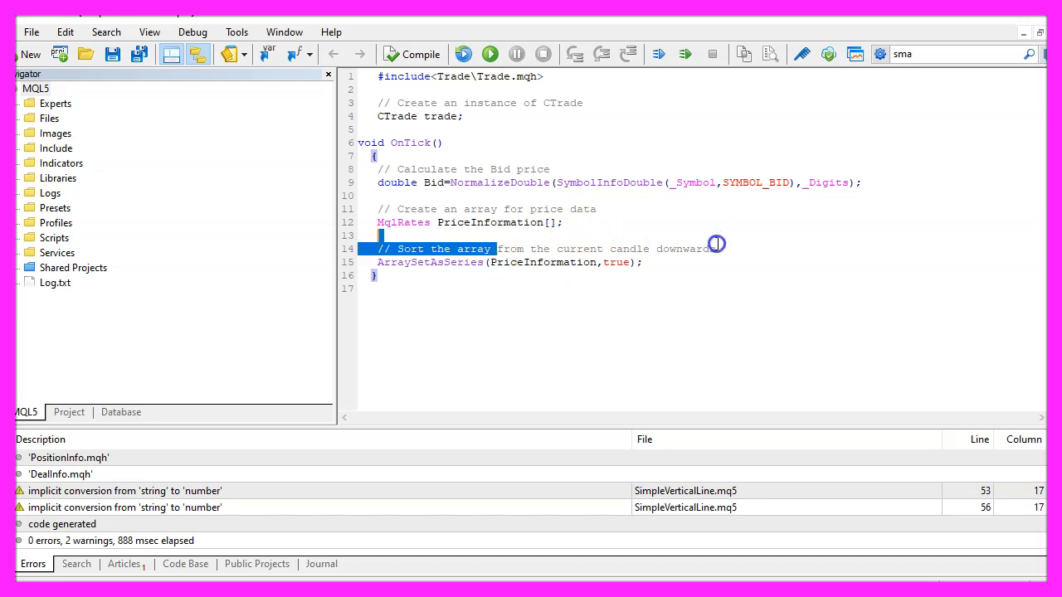
- Sort PriceInformation as a series and fill it via CopyRates with _Period, start 0, count 100
{"action": "double_click", "coordinate": [428, 263]}
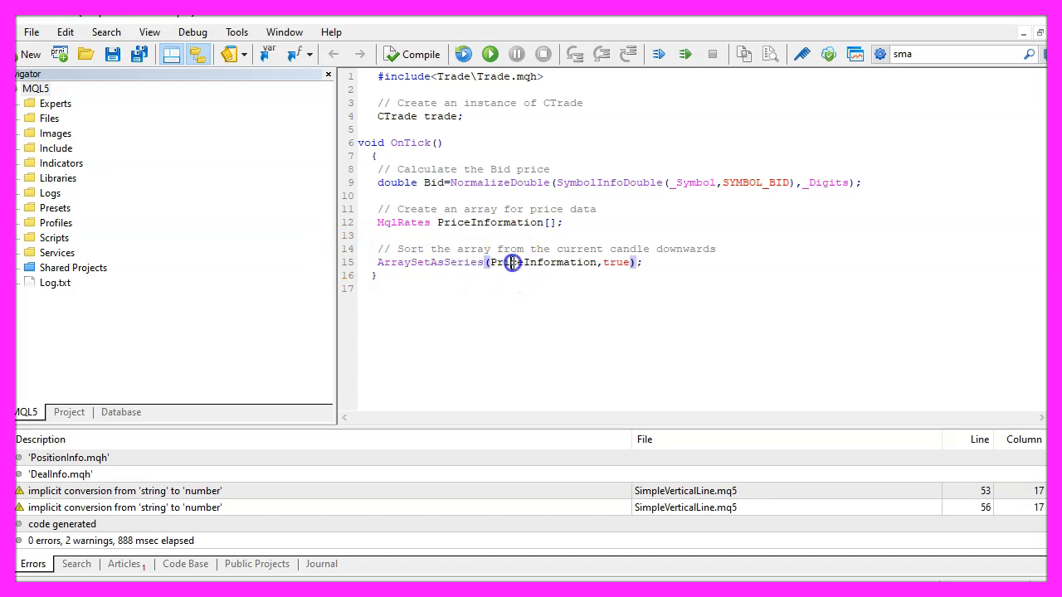
{"action": "double_click", "coordinate": [541, 262]}
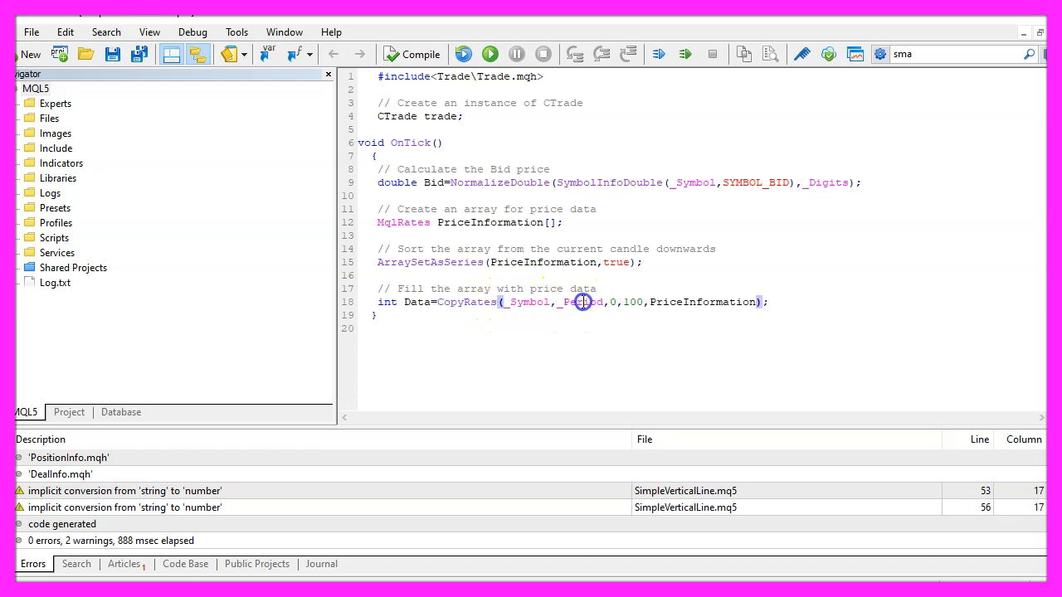
{"action": "double_click", "coordinate": [581, 301]}
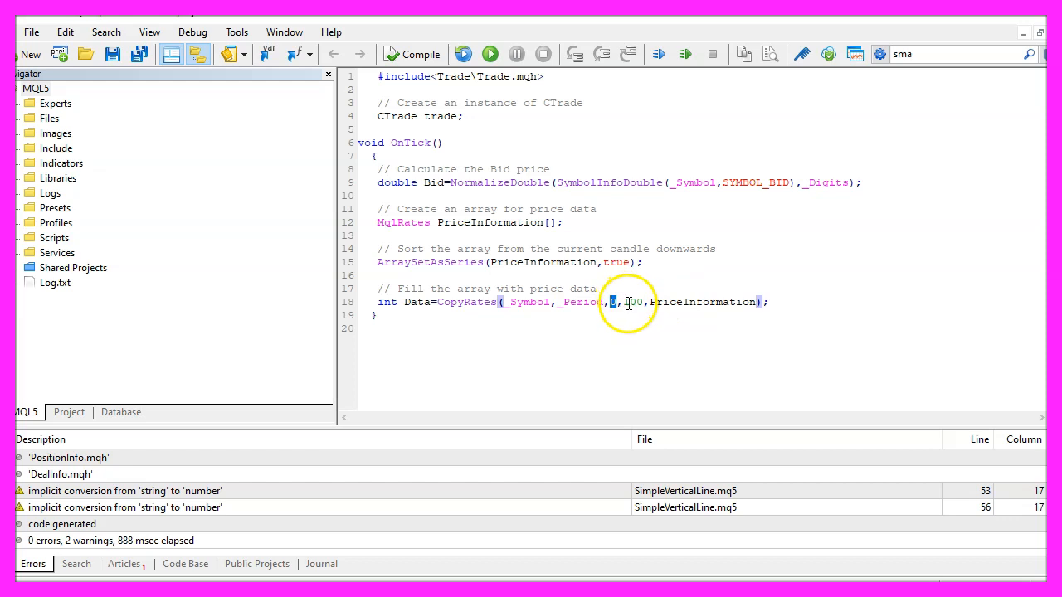
{"action": "double_click", "coordinate": [631, 302]}
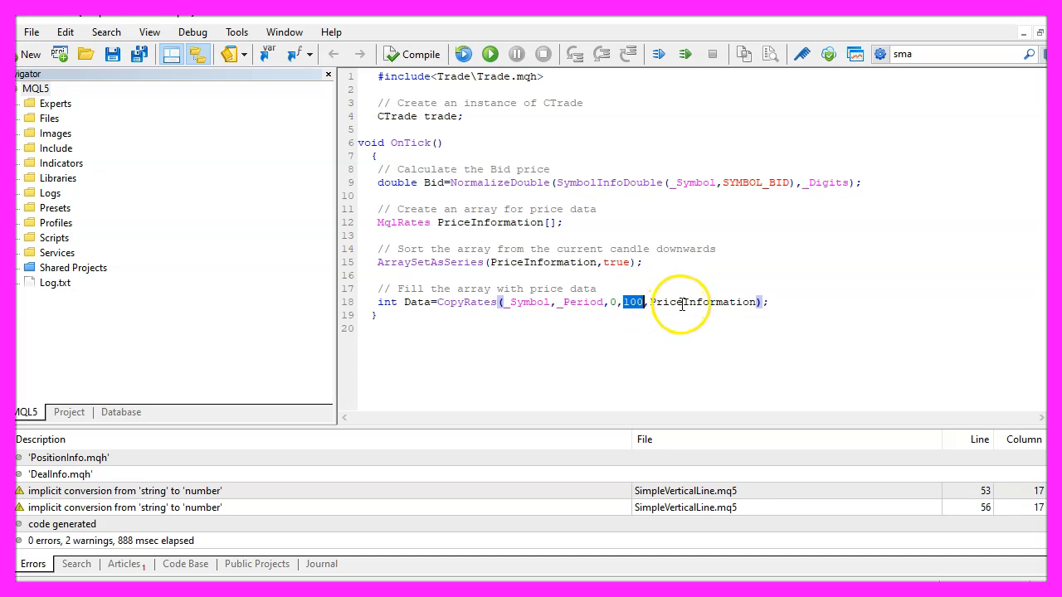
{"action": "double_click", "coordinate": [701, 302]}
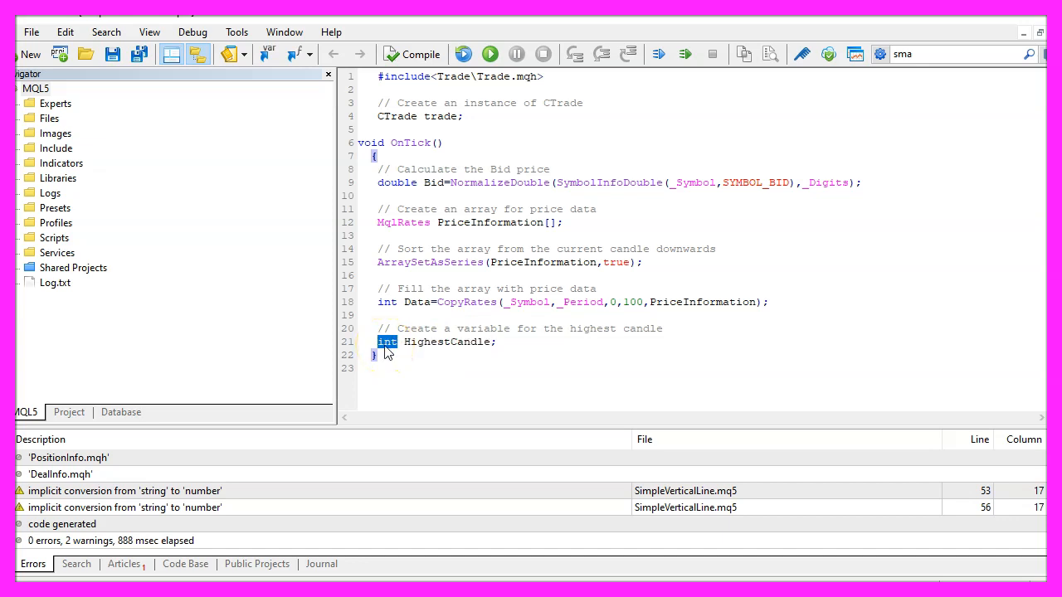
- Add int HighestCandle and a High array, reuse the sort lines, and CopyHigh 100 highs
{"action": "double_click", "coordinate": [448, 341]}
{"action": "type", "text": "double High[];"}
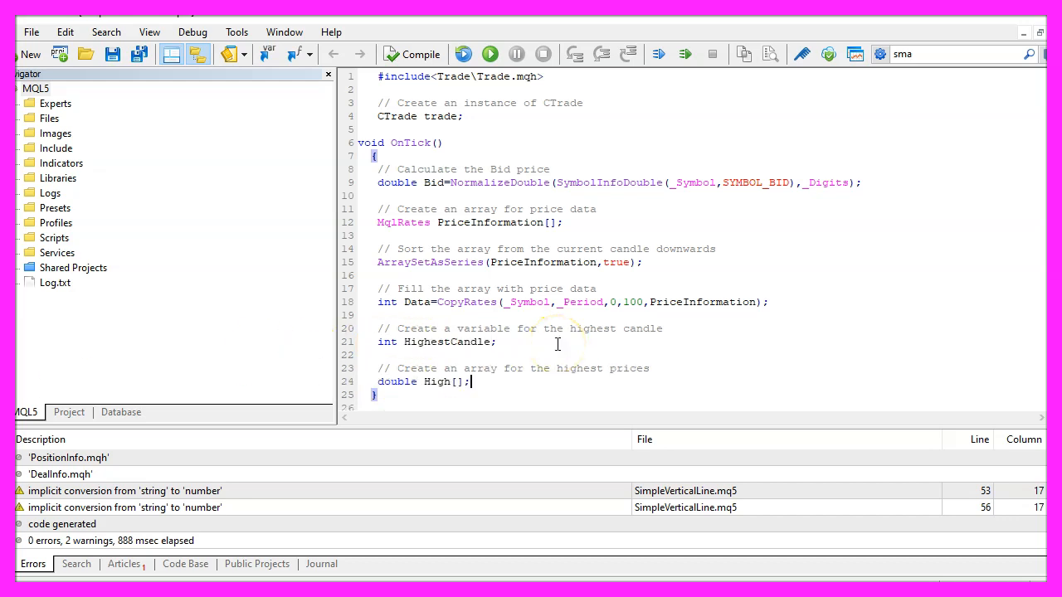
{"action": "double_click", "coordinate": [437, 381]}
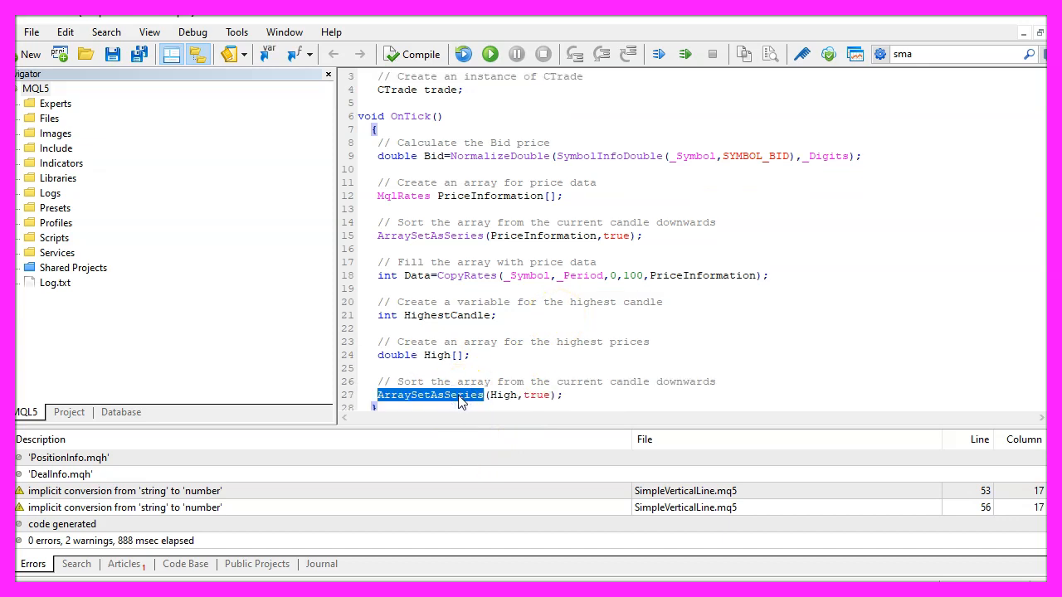
{"action": "double_click", "coordinate": [502, 395]}
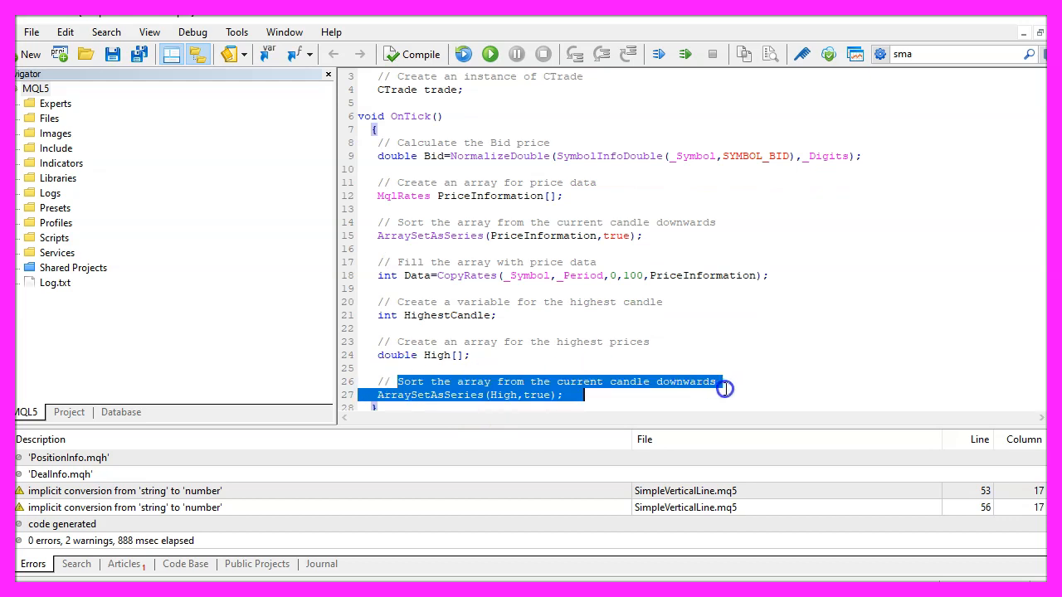
{"action": "left_click", "coordinate": [718, 382]}
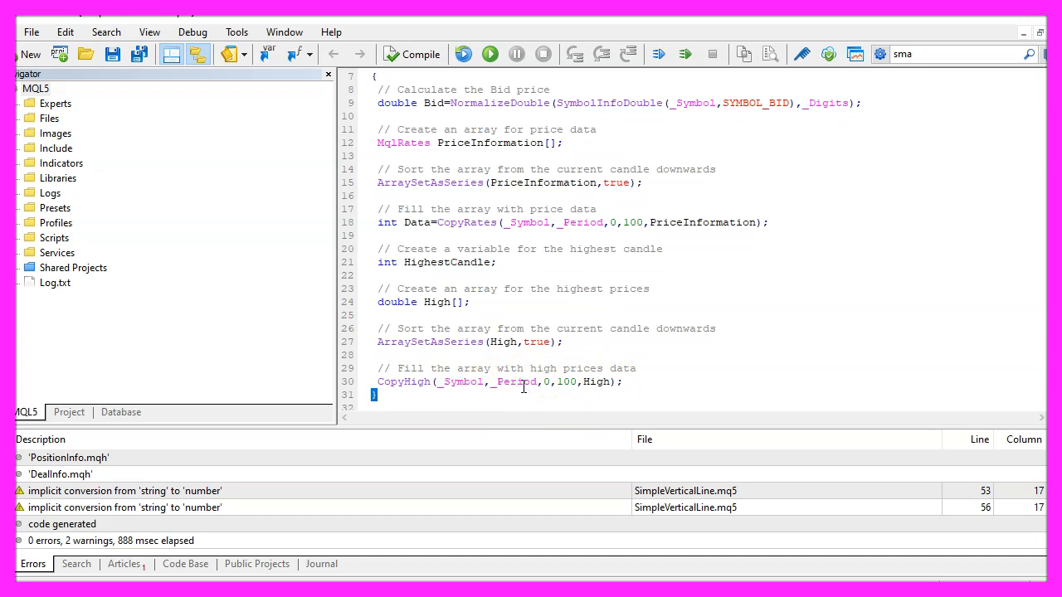
{"action": "double_click", "coordinate": [515, 382]}
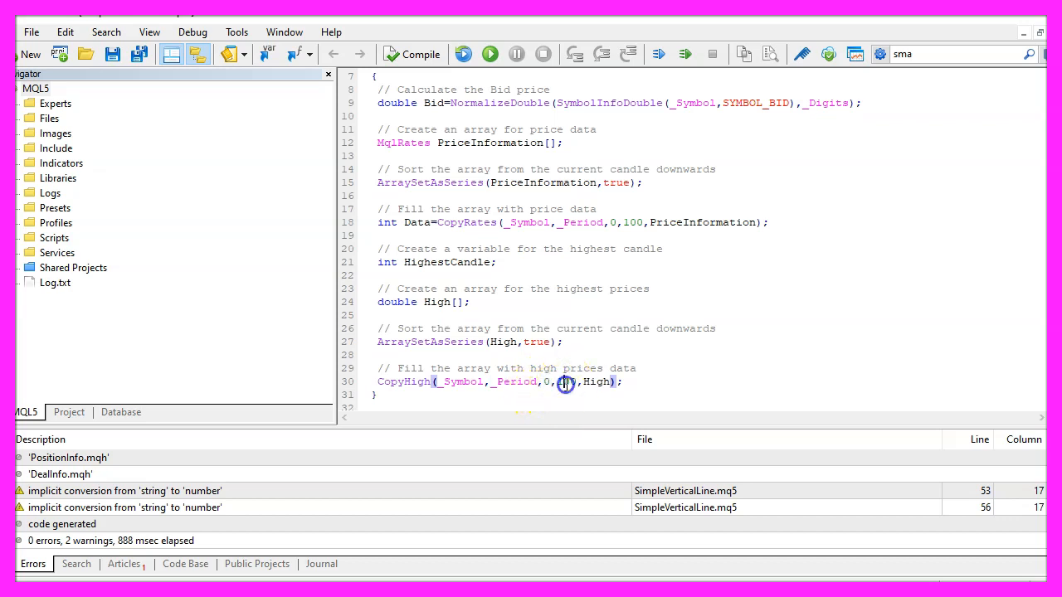
{"action": "double_click", "coordinate": [597, 381]}
{"action": "type", "text": "HighestCandle= ArrayMaximum(High,0,100);"}
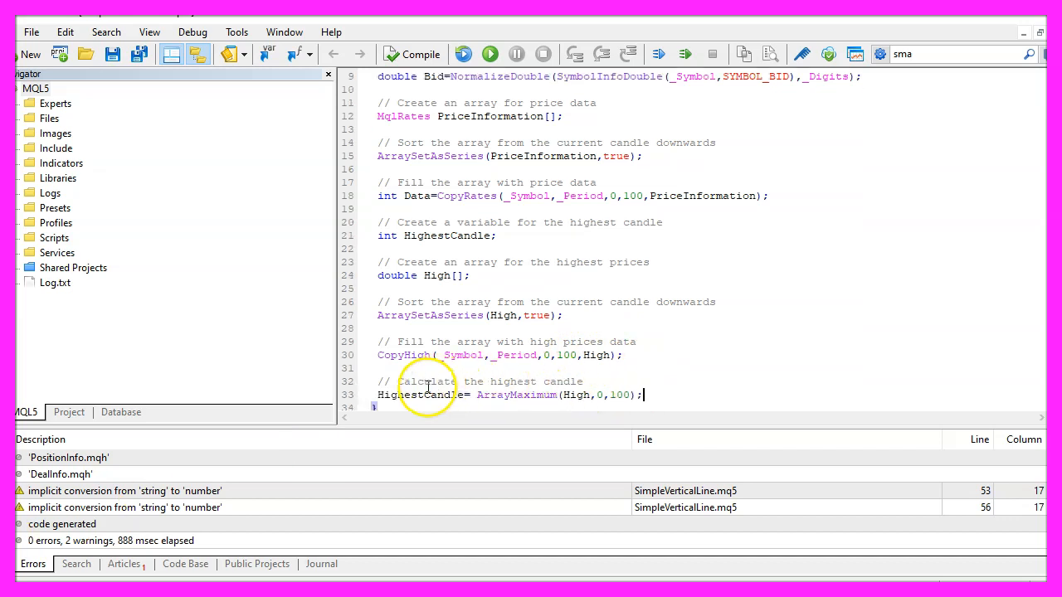
- Add the if block for HighestCandle==0 and PositionsTotal()==0 calling trade.Sell with 0.10 lots
{"action": "double_click", "coordinate": [419, 395]}
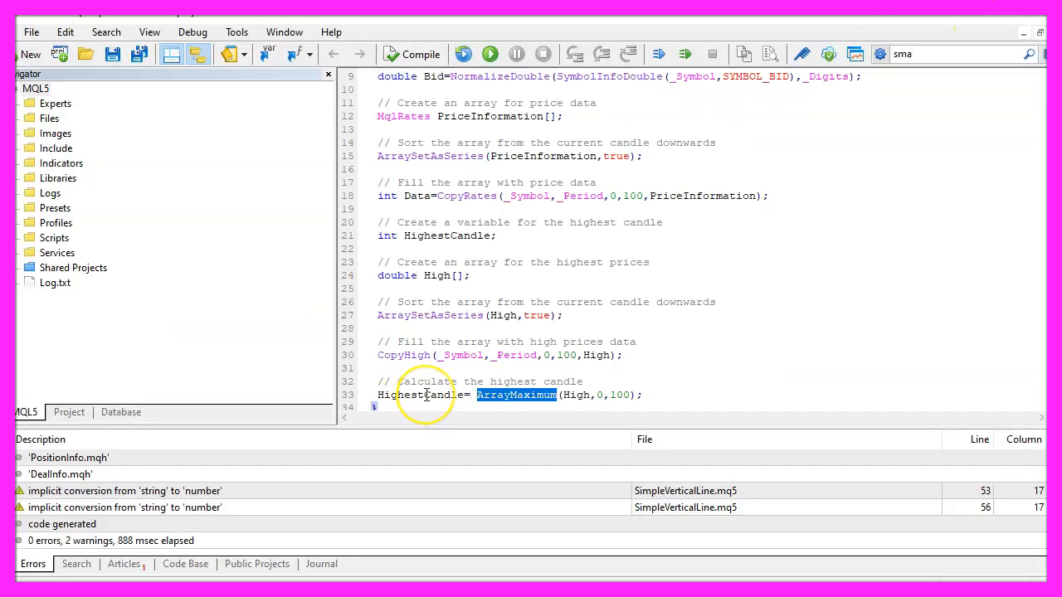
{"action": "double_click", "coordinate": [419, 395]}
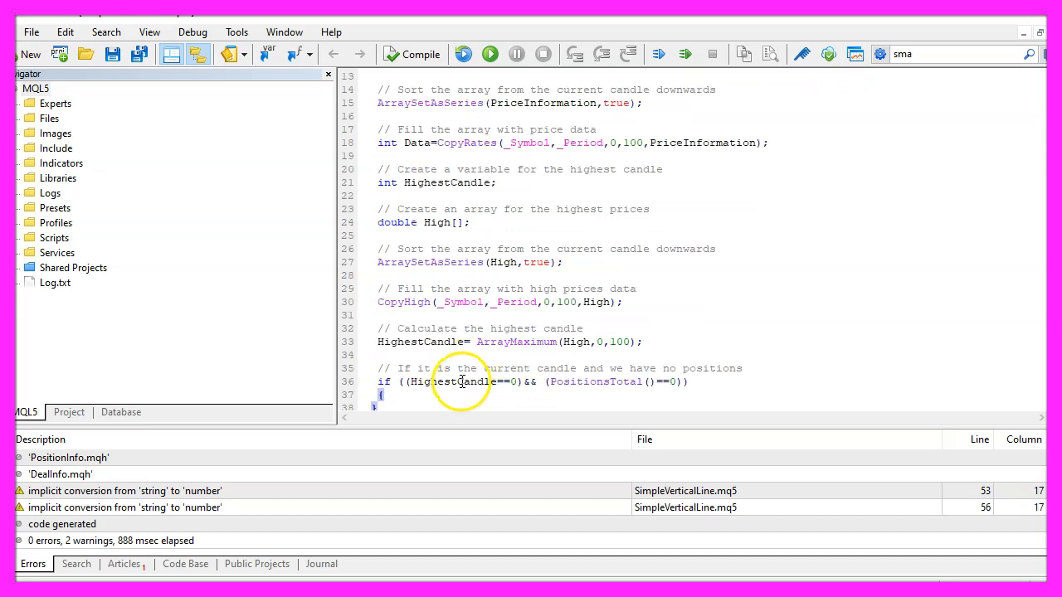
{"action": "double_click", "coordinate": [452, 382]}
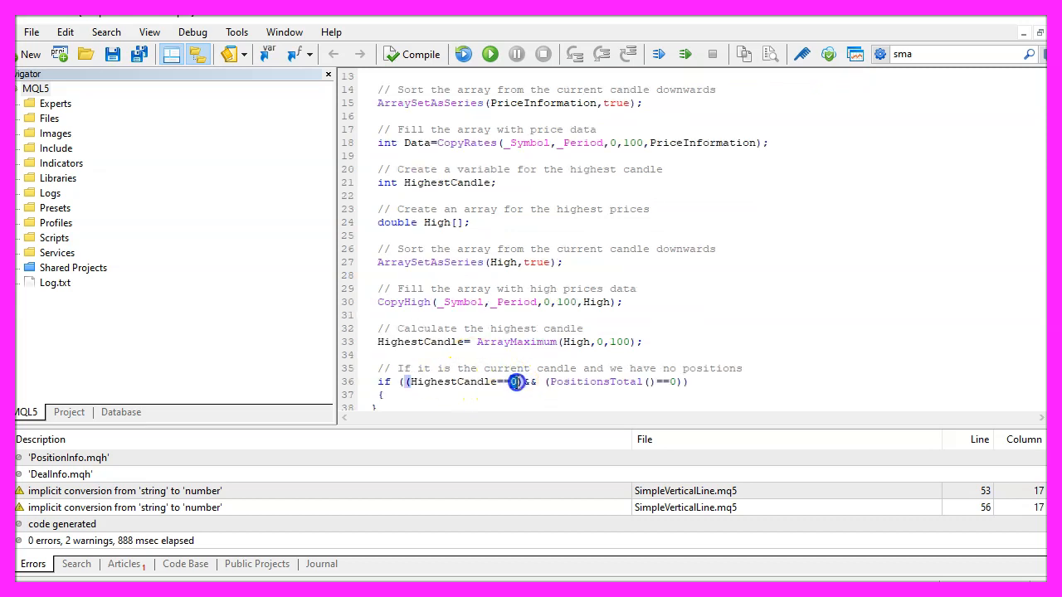
{"action": "double_click", "coordinate": [594, 381]}
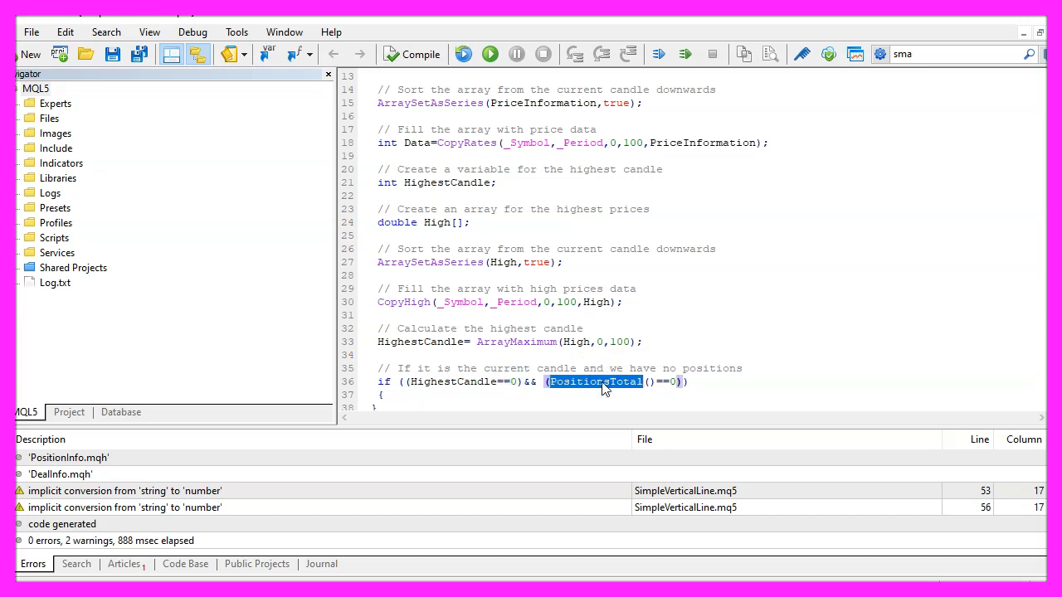
{"action": "left_click", "coordinate": [675, 381]}
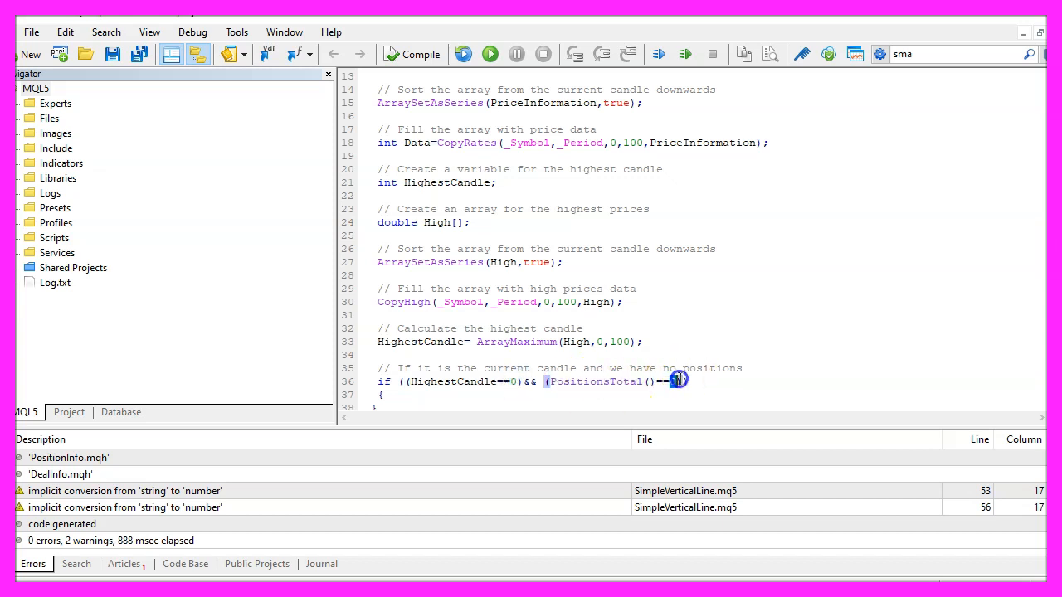
{"action": "scroll", "scroll_direction": "down", "scroll_amount": 3}
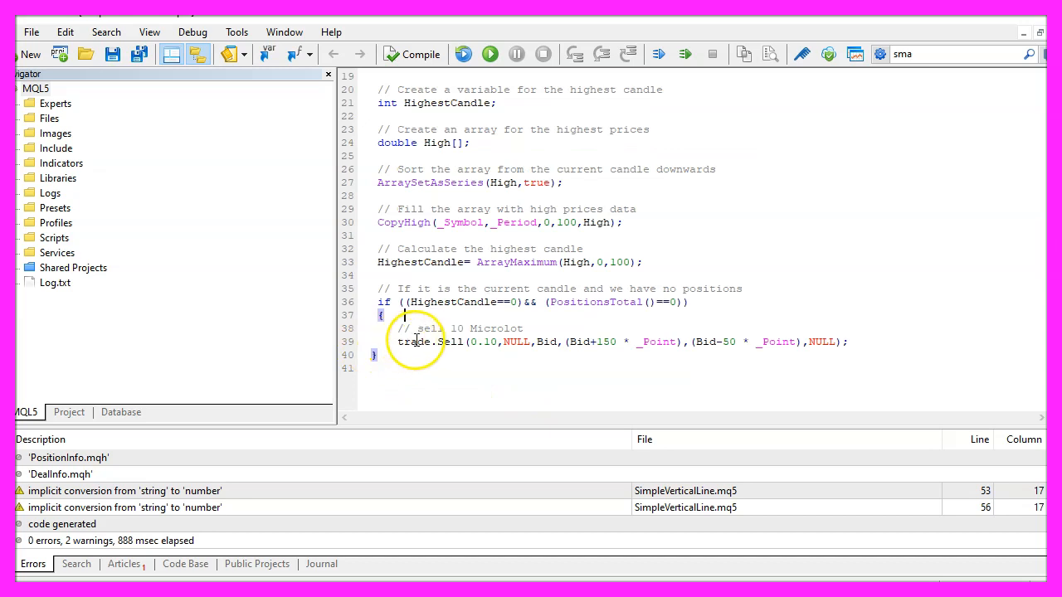
{"action": "double_click", "coordinate": [414, 342]}
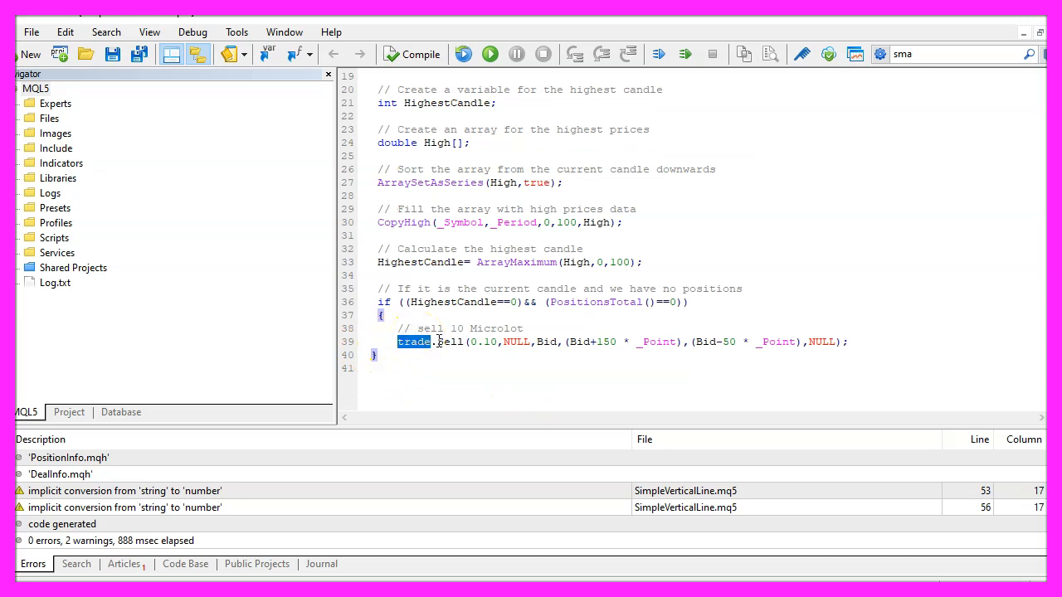
{"action": "double_click", "coordinate": [489, 342]}
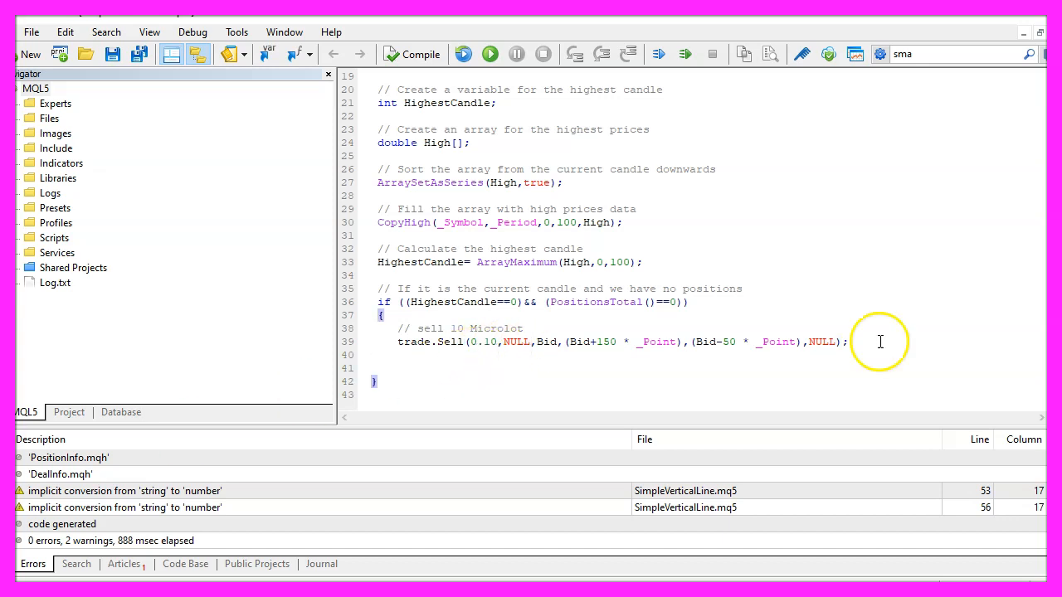
- Add '// draw a vertical line' with DrawVline(), plus Comment showing HighestCandle
{"action": "type", "text": "// draw a vertical line"}
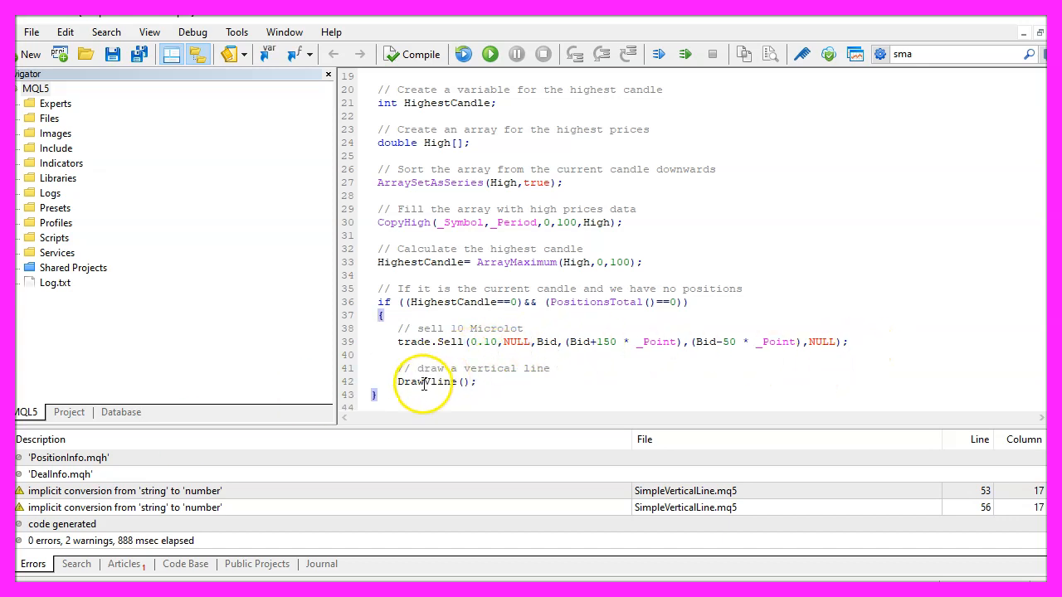
{"action": "double_click", "coordinate": [427, 381]}
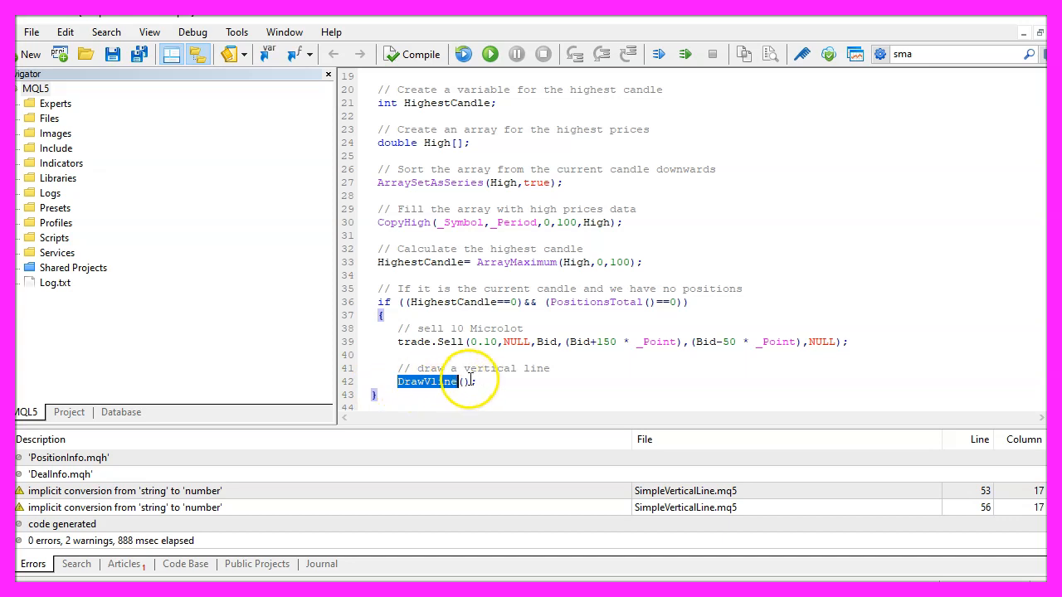
{"action": "scroll", "scroll_direction": "down", "scroll_amount": 3}
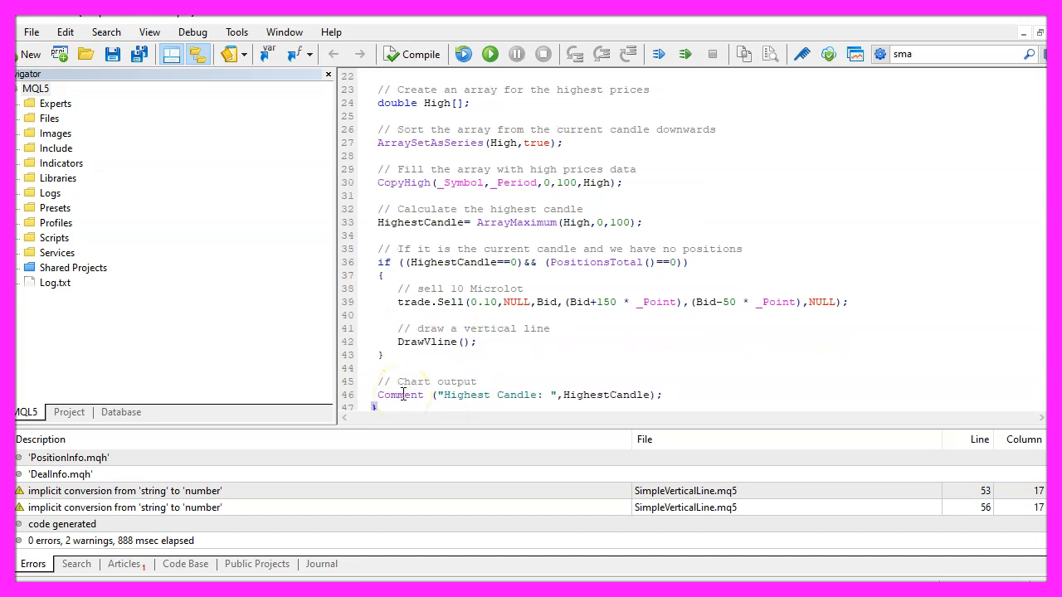
{"action": "double_click", "coordinate": [400, 395]}
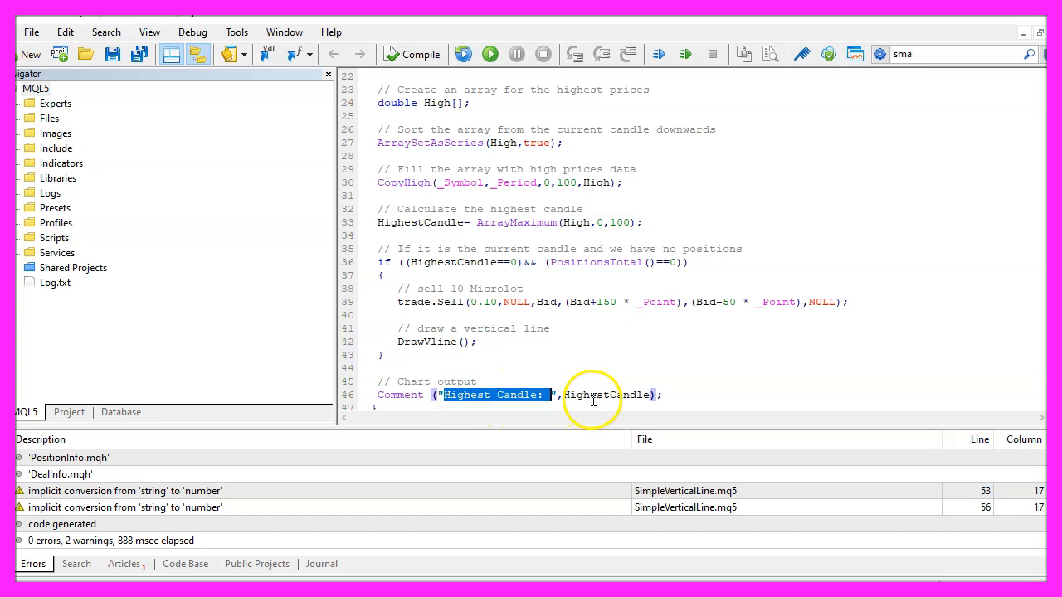
{"action": "double_click", "coordinate": [606, 395]}
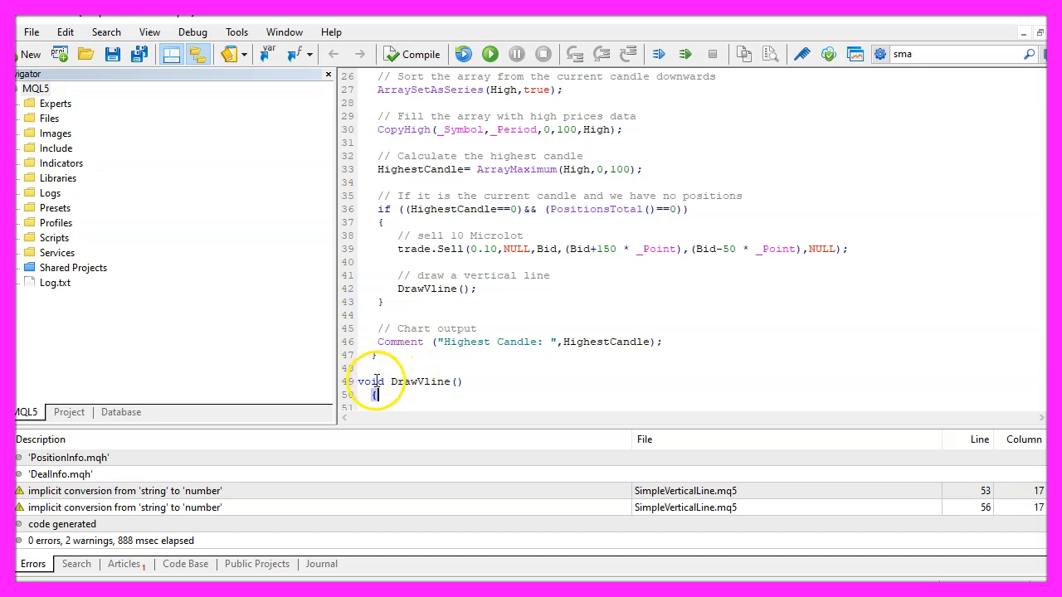
- Write DrawVline with ObjectDelete of 'Line' and ObjectCreate of an OBJ_VLINE at TimeCurrent()
{"action": "double_click", "coordinate": [369, 382]}
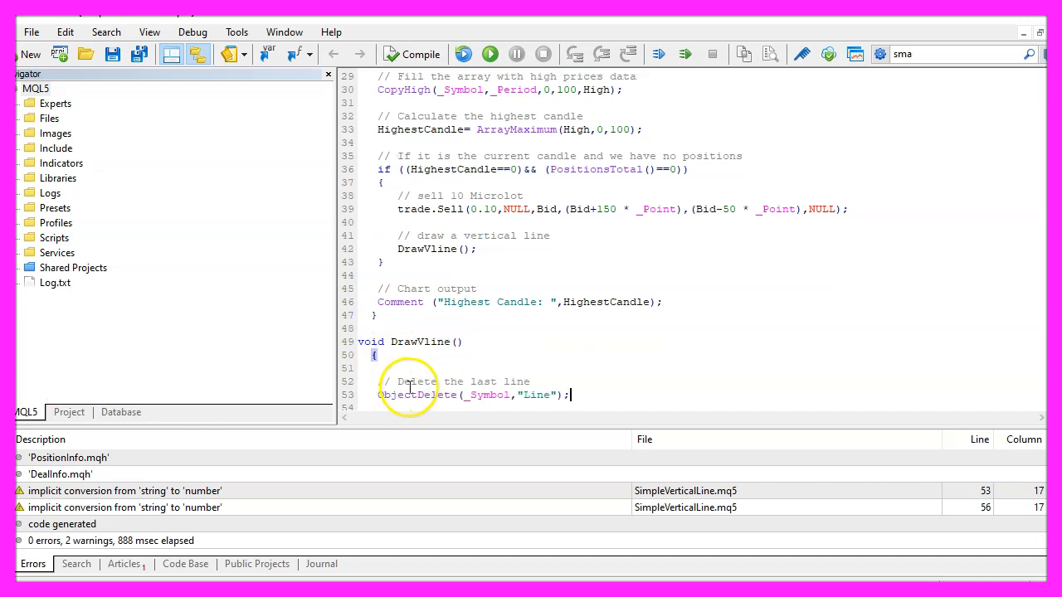
{"action": "double_click", "coordinate": [415, 395]}
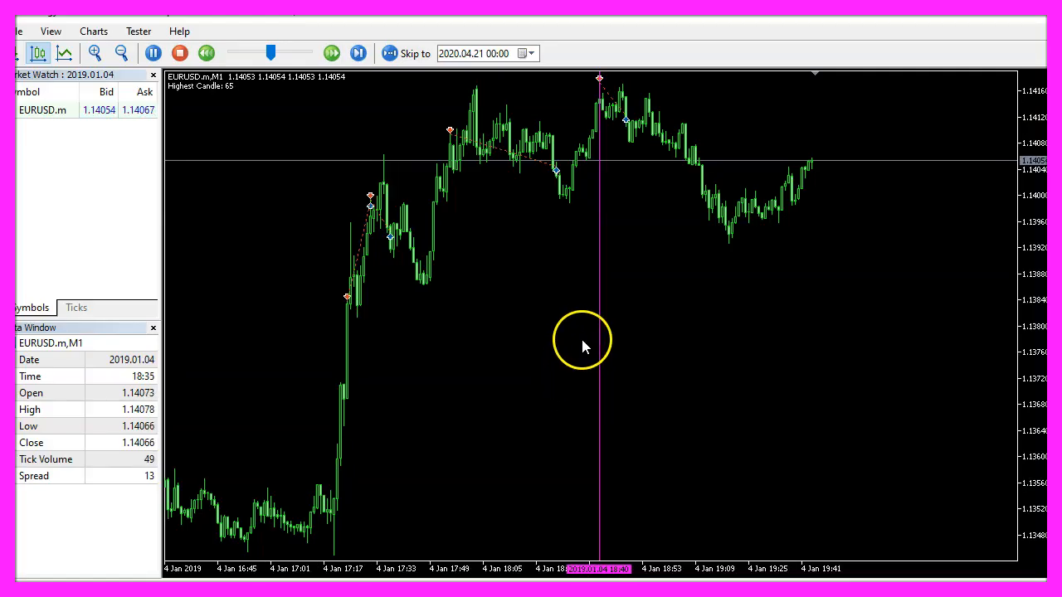
{"action": "left_click", "coordinate": [357, 53]}
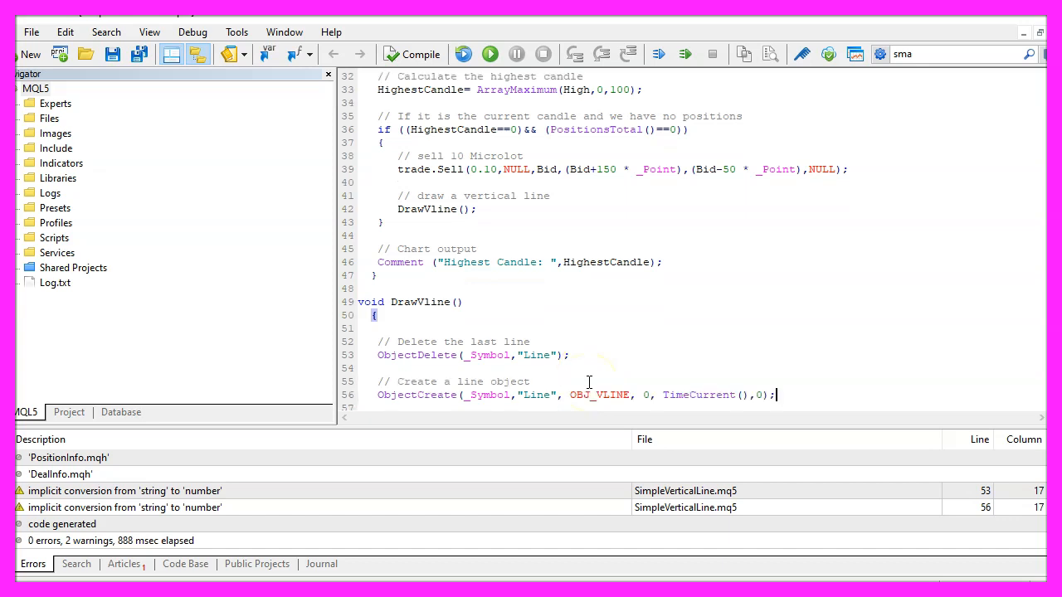
- Review ObjectCreate's arguments (_Symbol, 'Line', OBJ_VLINE, subwindow 0) against the OBJ_VLINE help
{"action": "double_click", "coordinate": [416, 395]}
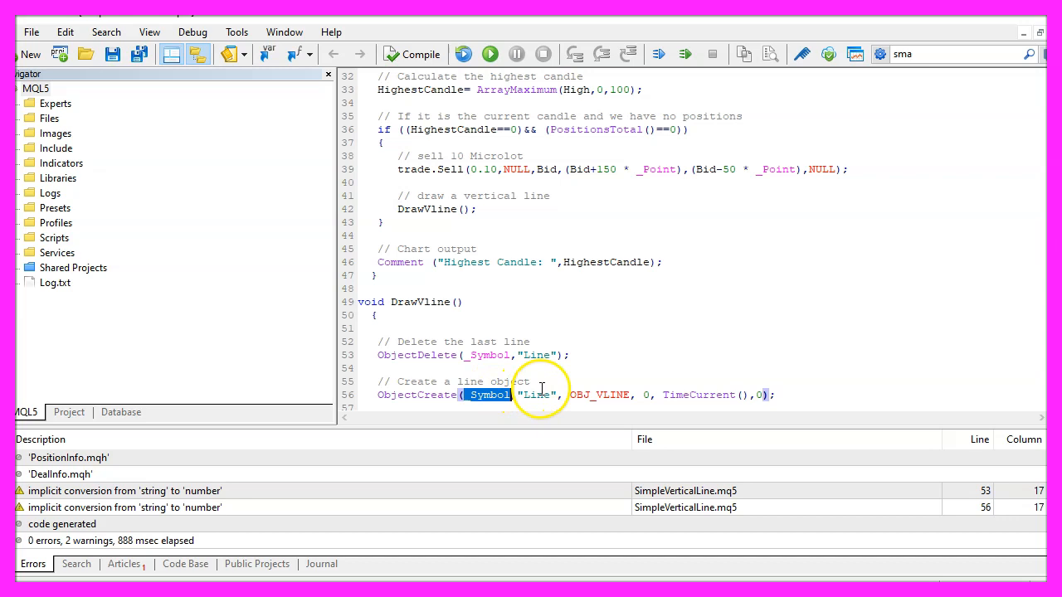
{"action": "double_click", "coordinate": [538, 394]}
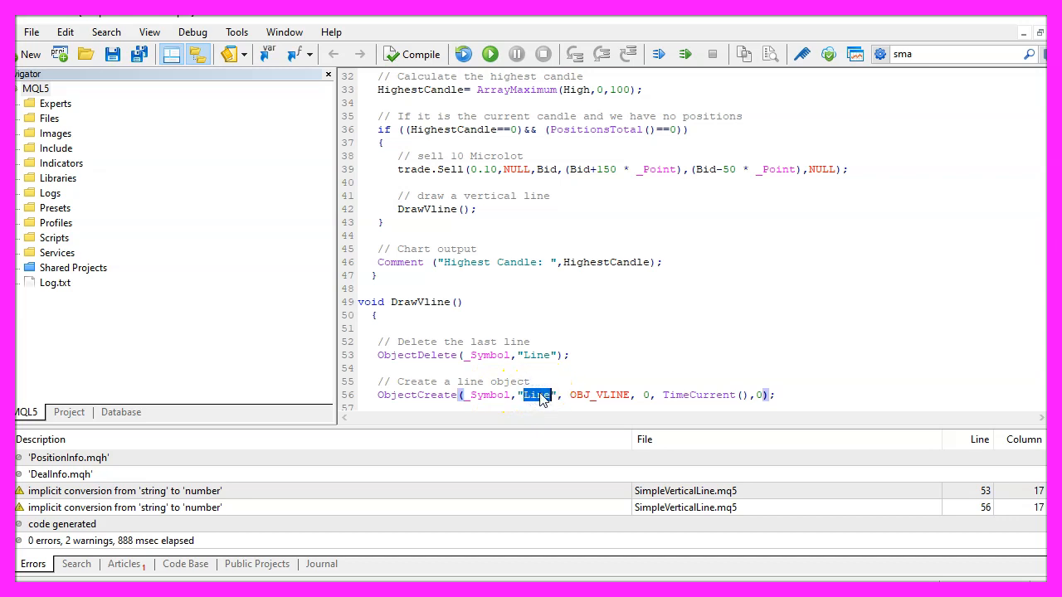
{"action": "double_click", "coordinate": [599, 395]}
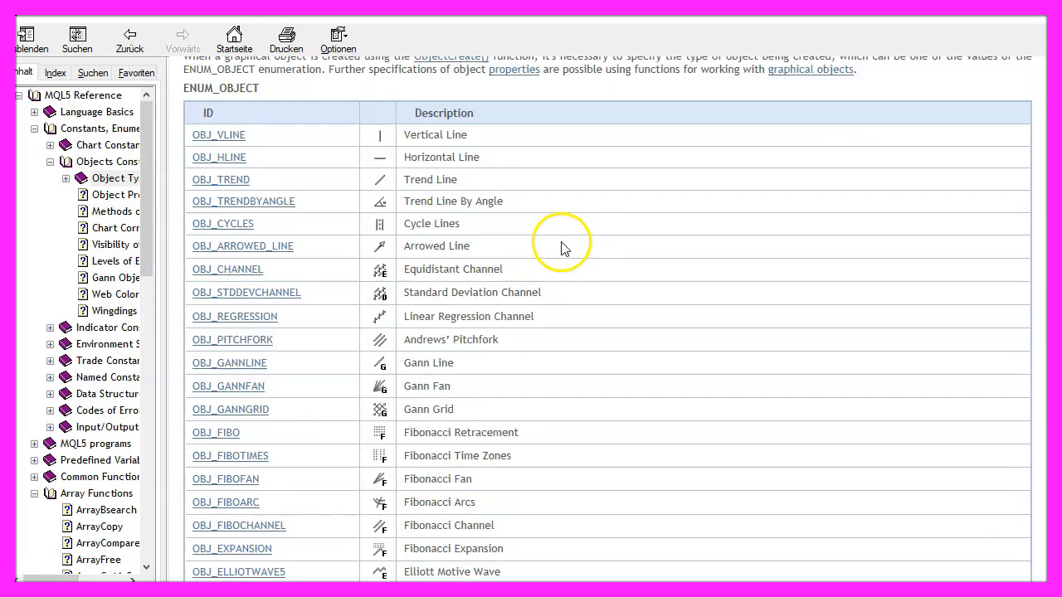
{"action": "scroll", "scroll_direction": "down", "scroll_amount": 3}
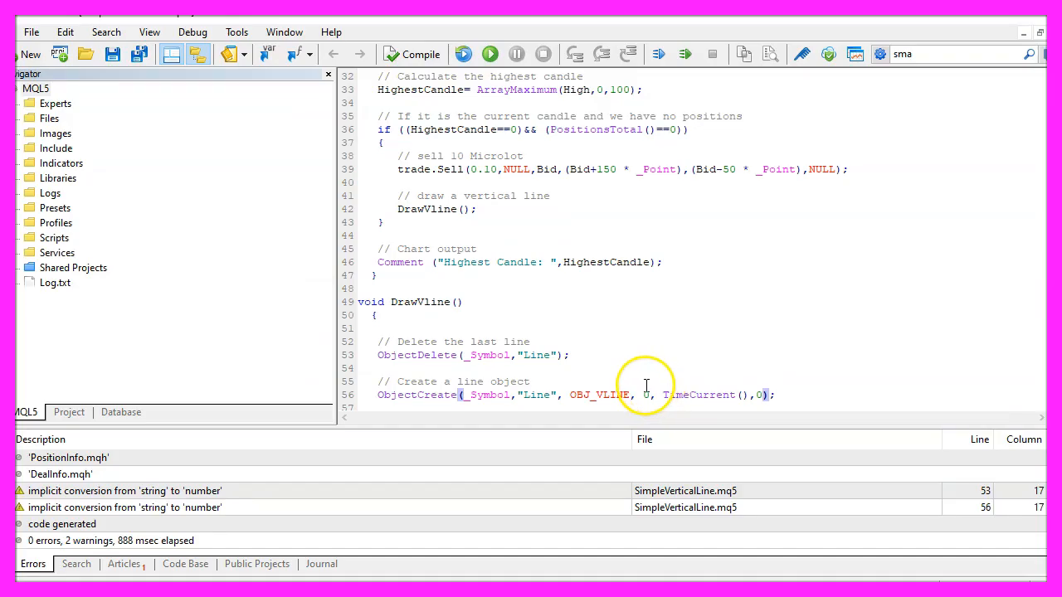
{"action": "double_click", "coordinate": [645, 394]}
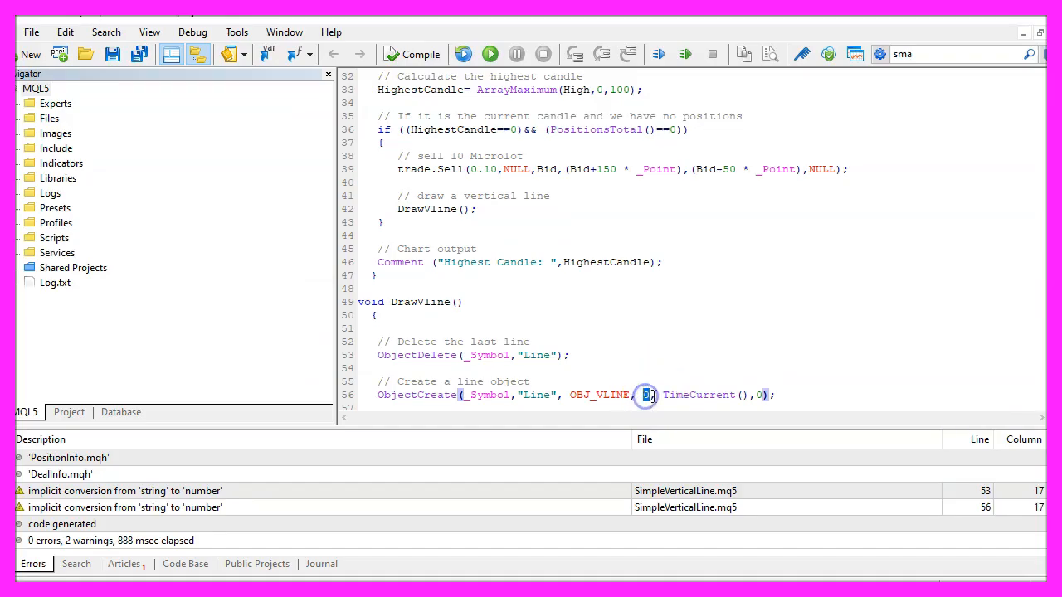
{"action": "double_click", "coordinate": [699, 395]}
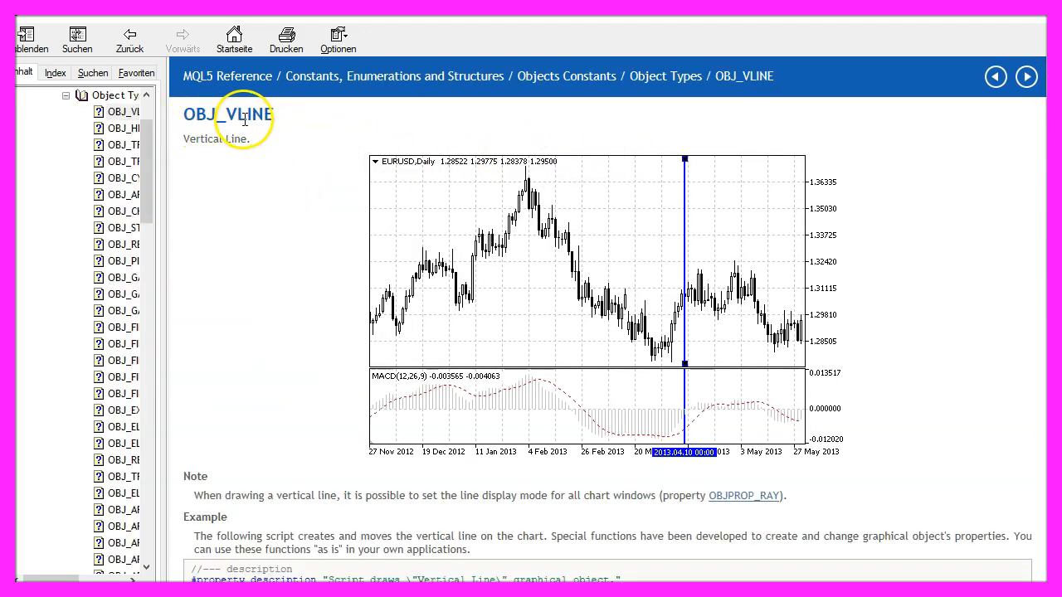
- Make room in DrawVline and recompile with zero errors and two warnings
{"action": "scroll", "scroll_direction": "down", "scroll_amount": 3}
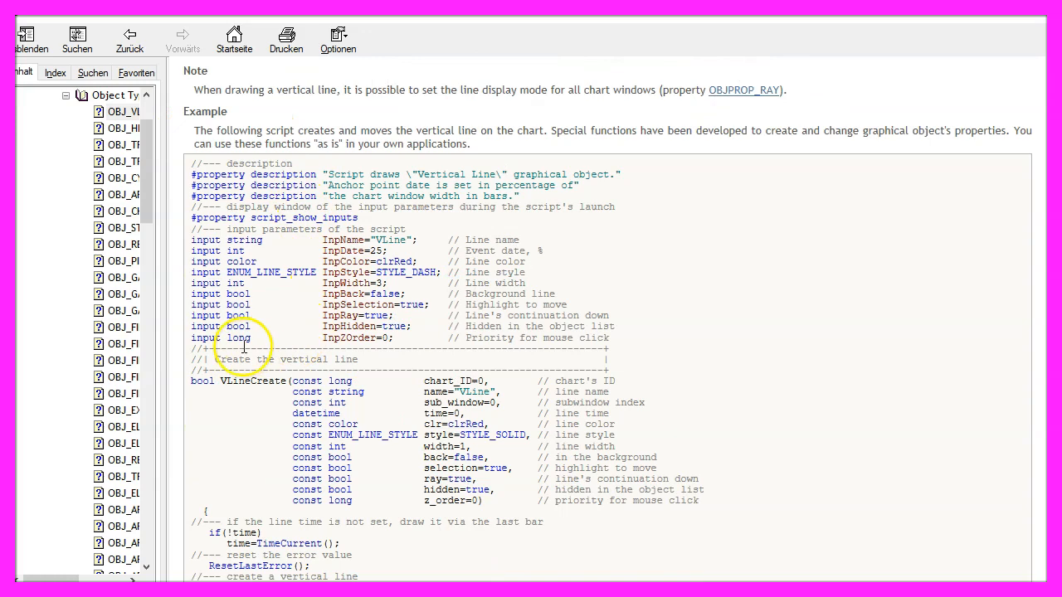
{"action": "scroll", "scroll_direction": "down", "scroll_amount": 3}
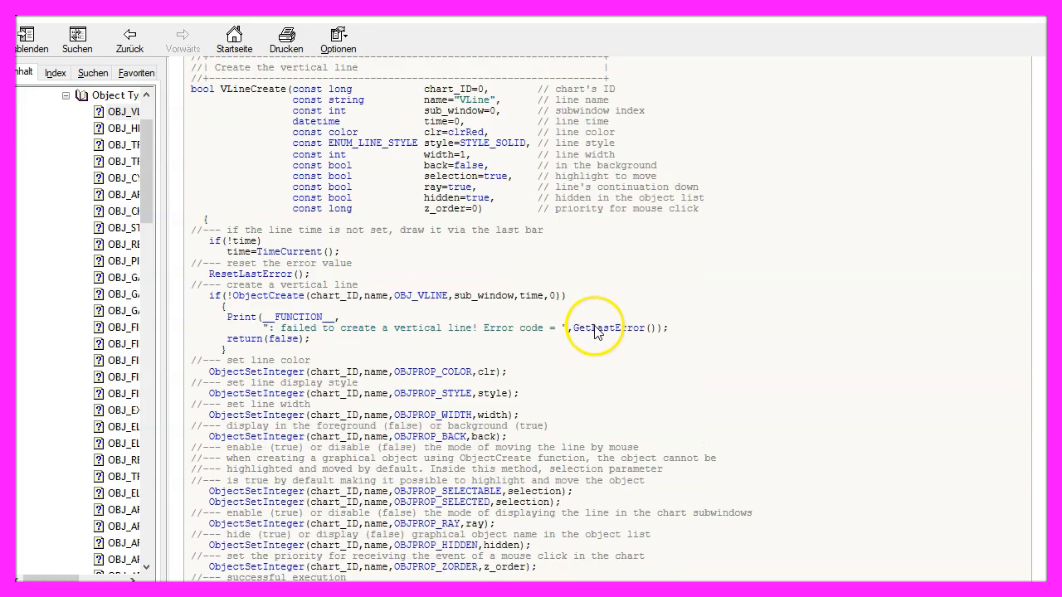
{"action": "scroll", "scroll_direction": "down", "scroll_amount": 3}
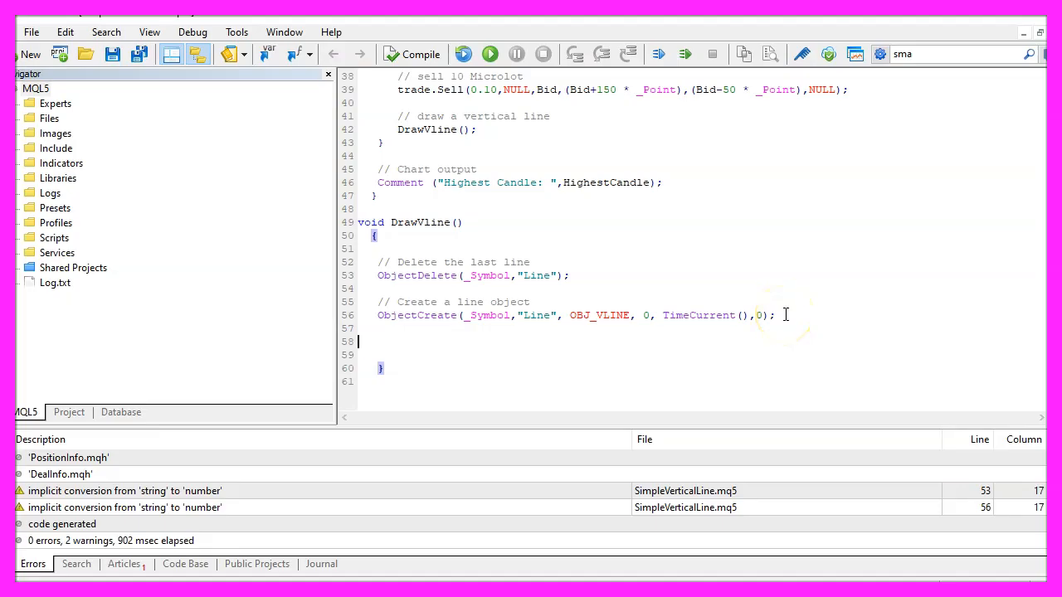
- Add '// set the object color' for magenta and set OBJPROP_WIDTH to 1 with a comment
{"action": "type", "text": "// set the object color"}
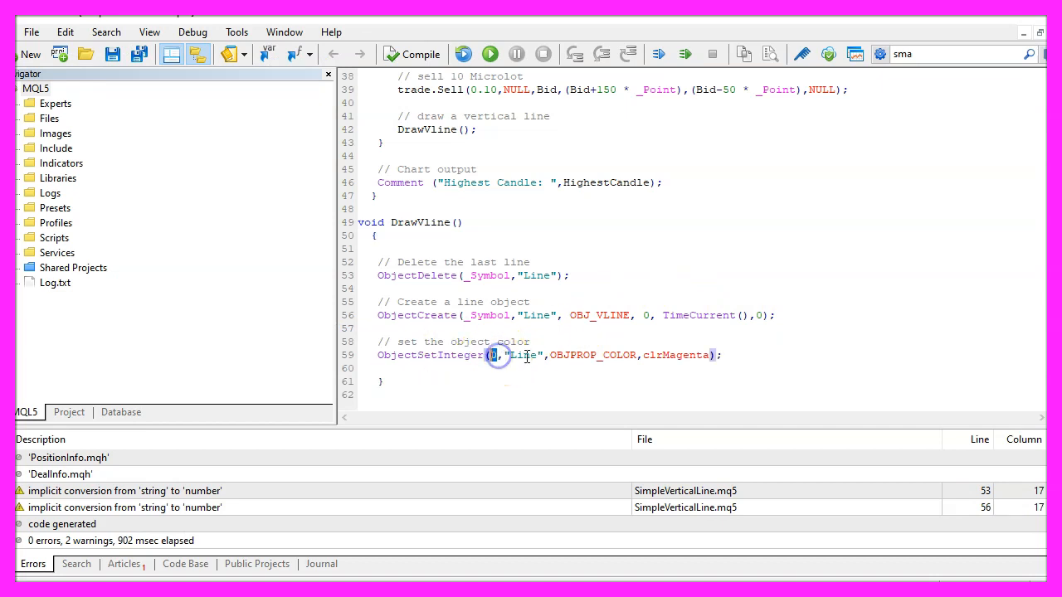
{"action": "double_click", "coordinate": [522, 355]}
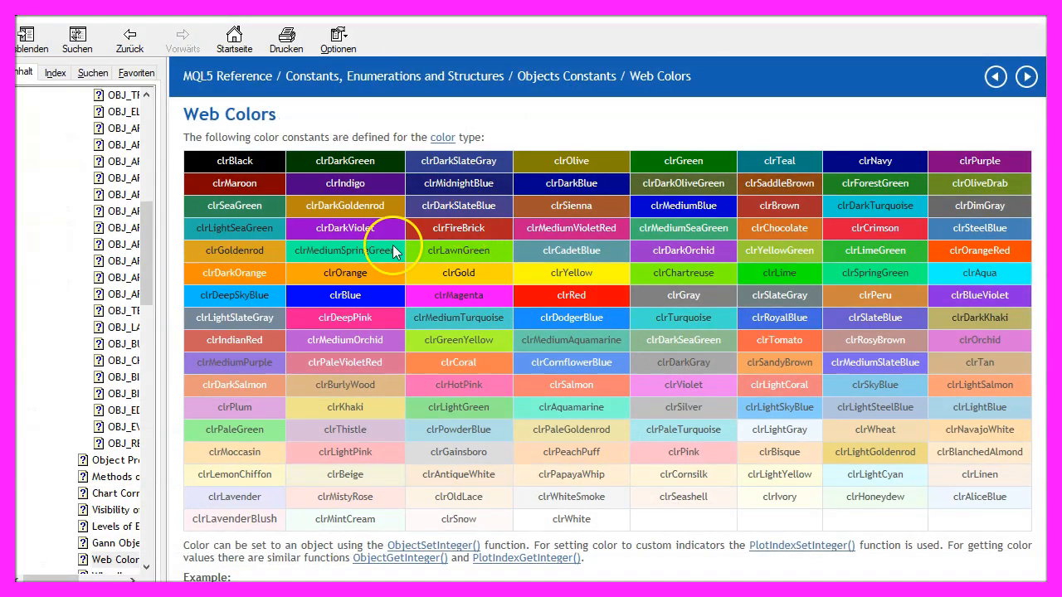
{"action": "mouse_move", "coordinate": [846, 166]}
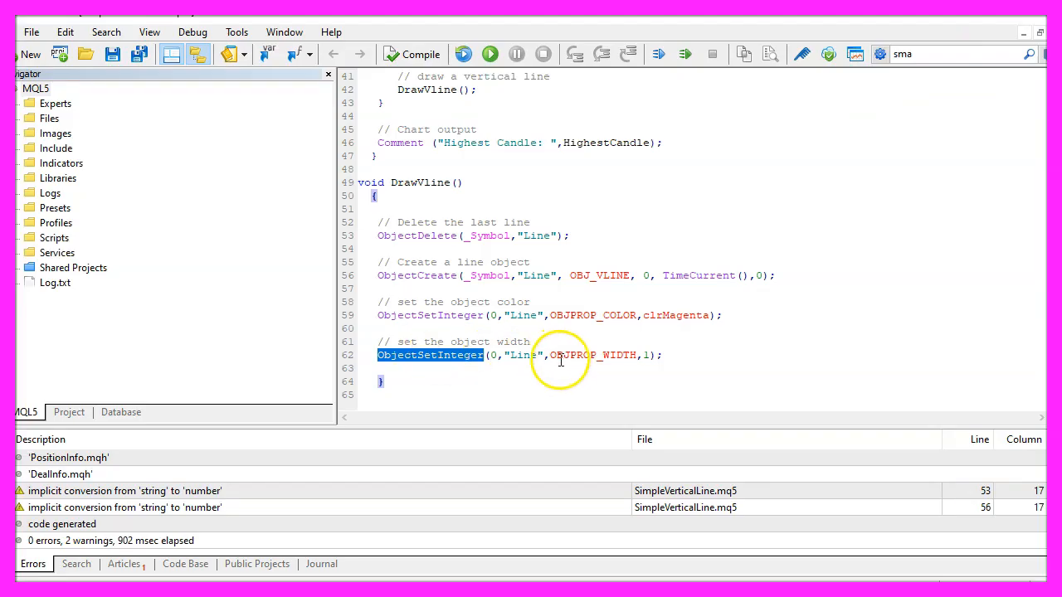
{"action": "left_click", "coordinate": [570, 355]}
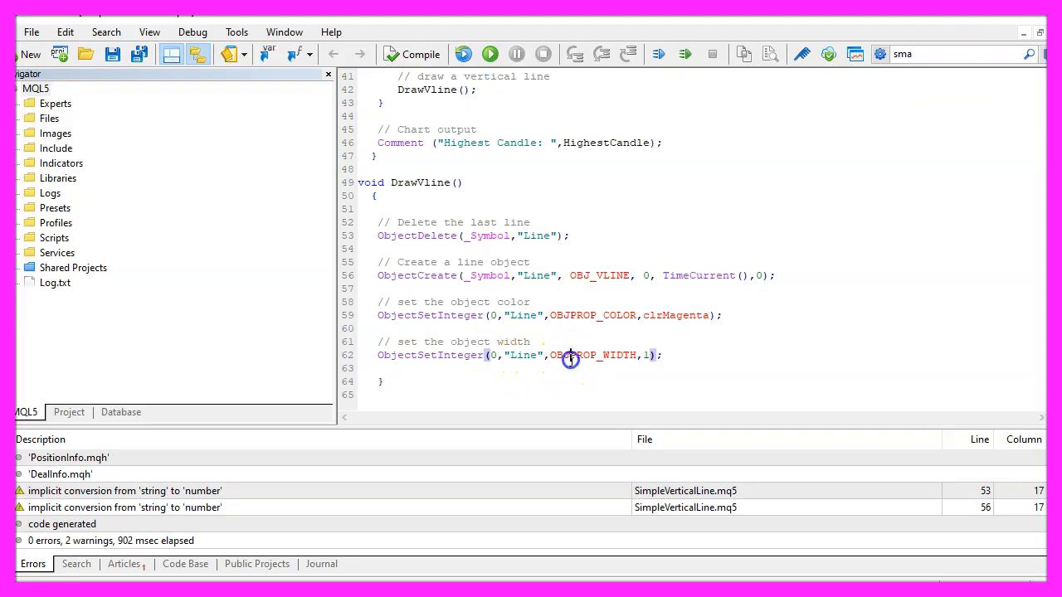
{"action": "double_click", "coordinate": [648, 355]}
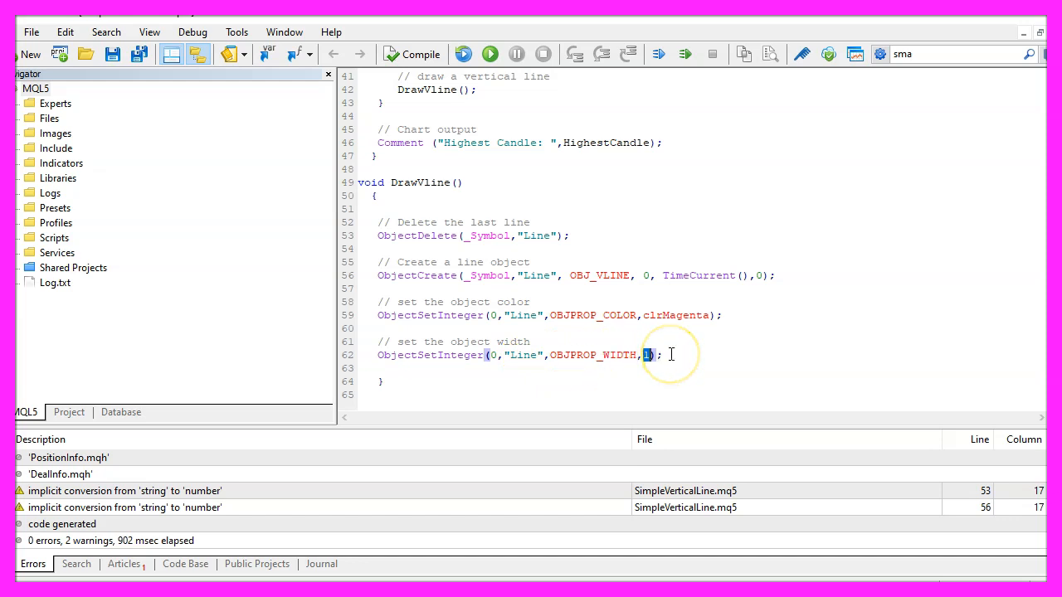
{"action": "scroll", "scroll_direction": "down", "scroll_amount": 3}
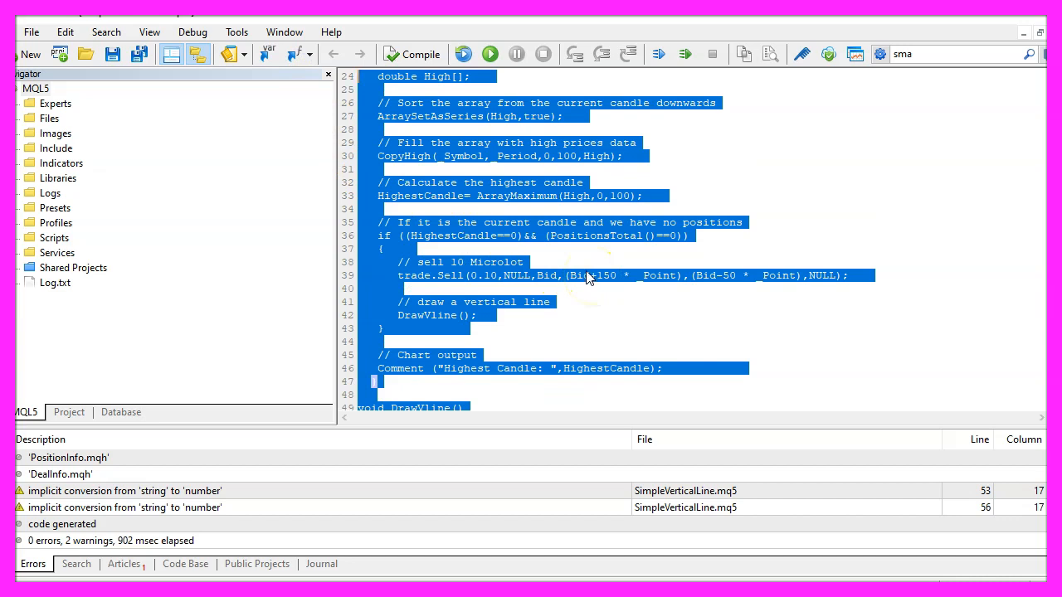
- Scroll down through the SimpleVerticalLine code to the finished DrawVline function
{"action": "scroll", "scroll_direction": "down", "scroll_amount": 3}
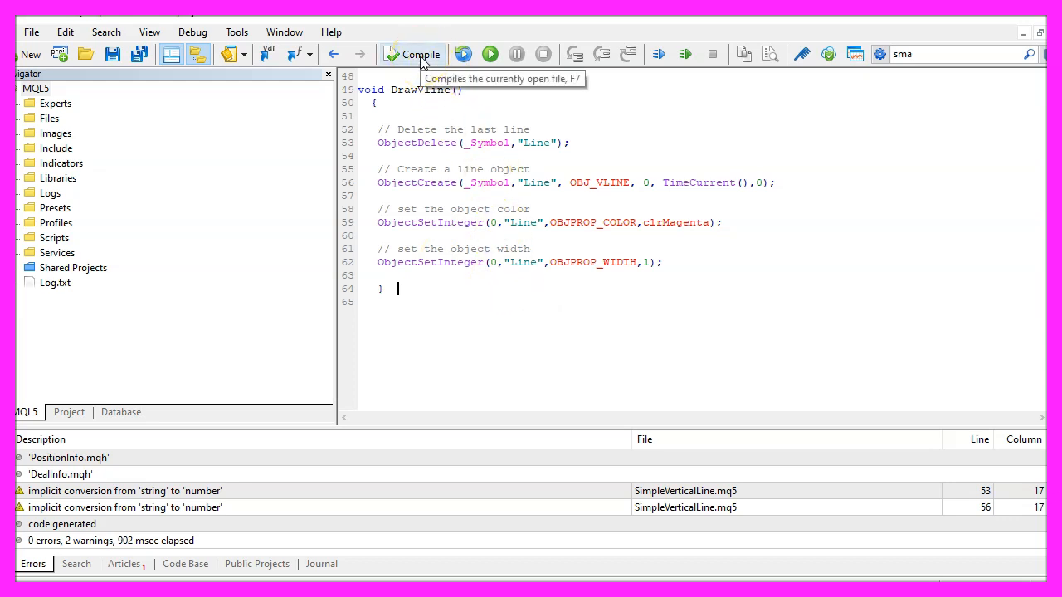
{"action": "mouse_move", "coordinate": [328, 485]}
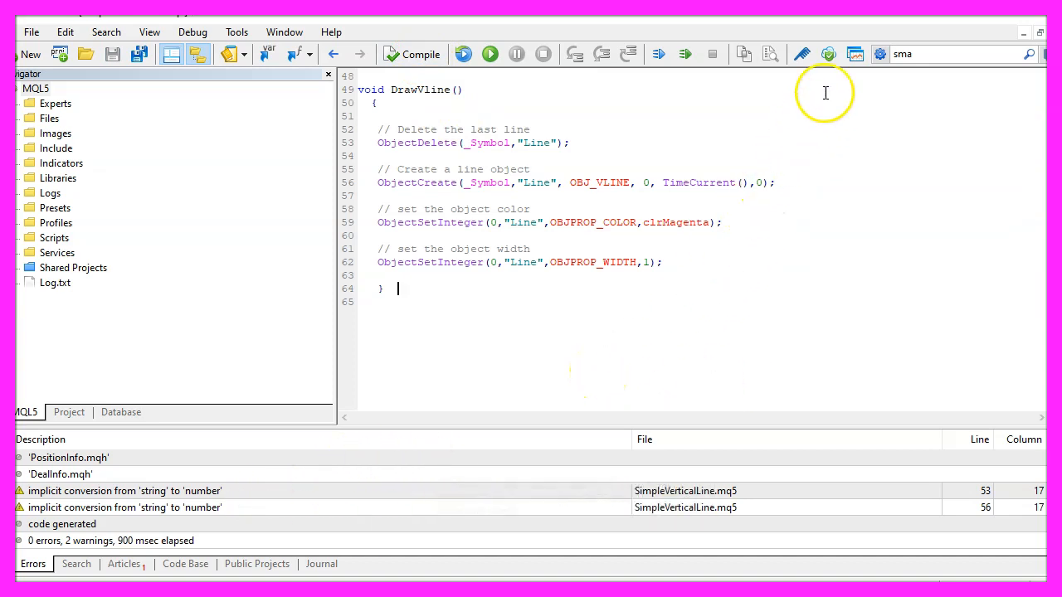
{"action": "mouse_move", "coordinate": [855, 54]}
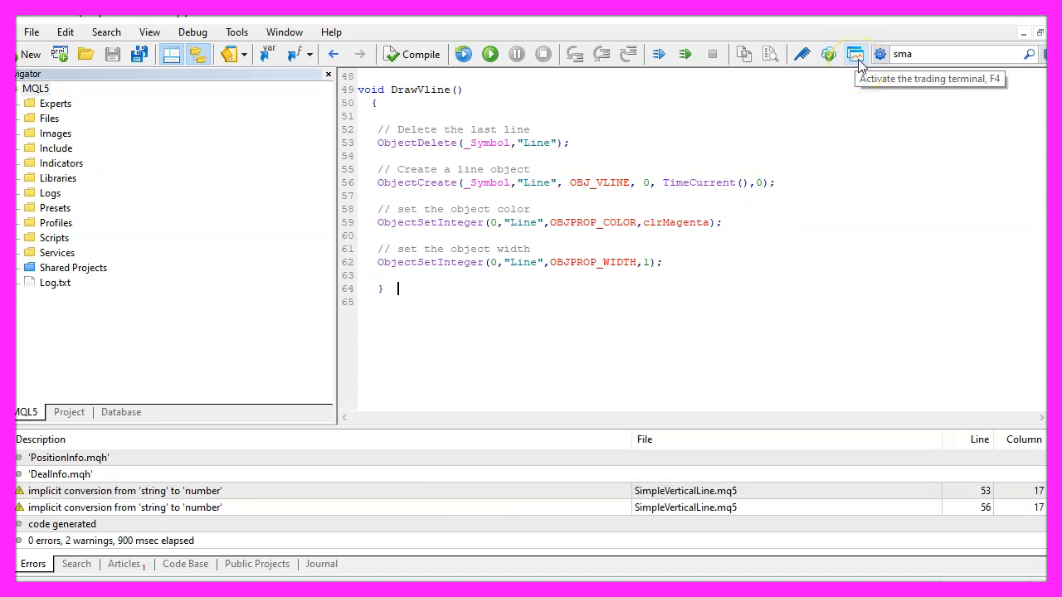
- Launch a visual Strategy Tester run of SimpleVerticalLine.ex5 in the MetaTrader 5 terminal
{"action": "left_click", "coordinate": [855, 54]}
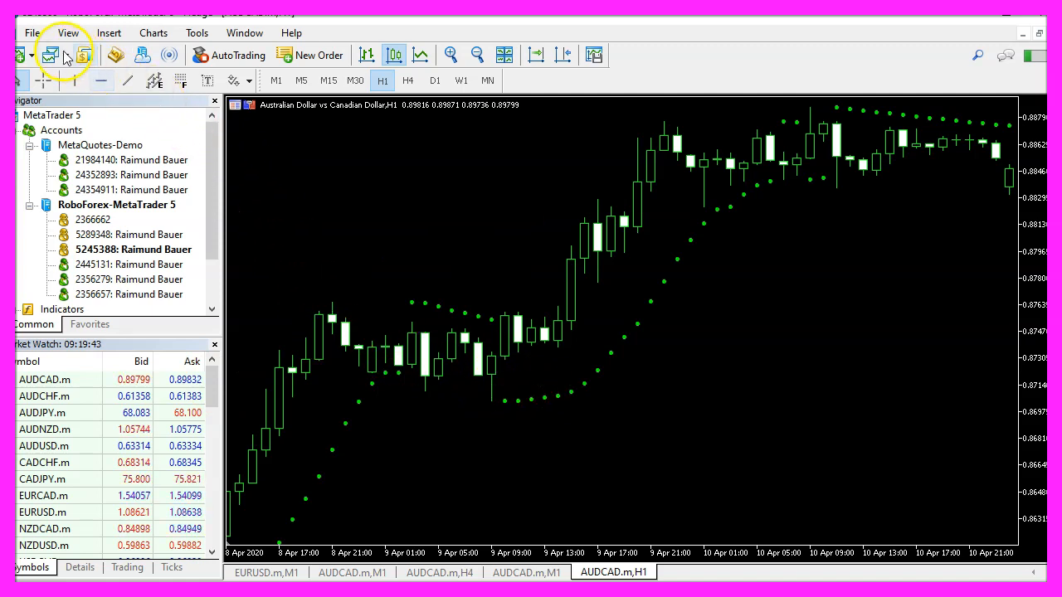
{"action": "left_click", "coordinate": [68, 32]}
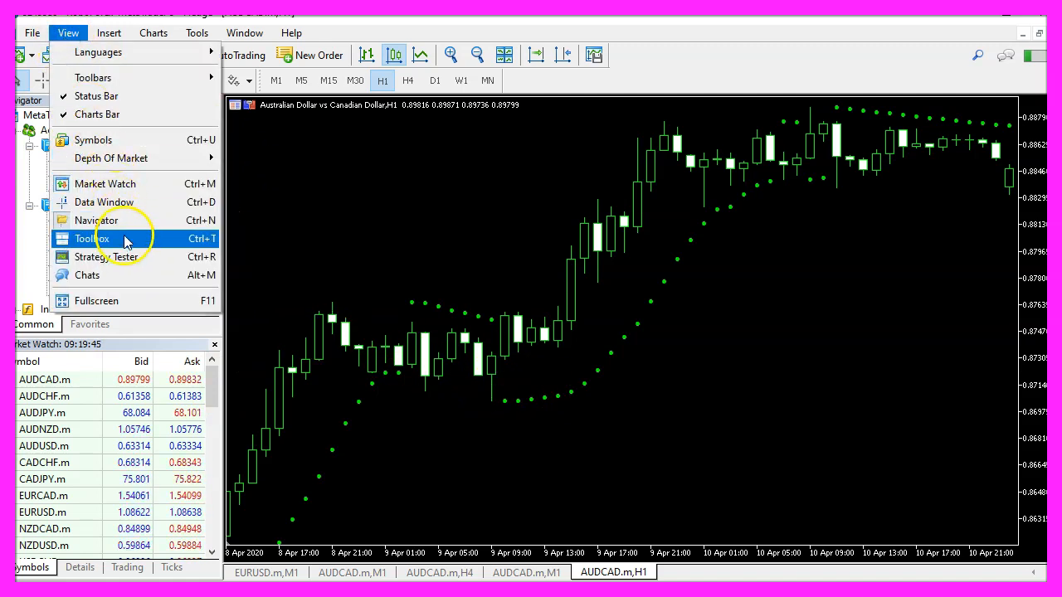
{"action": "mouse_move", "coordinate": [124, 256]}
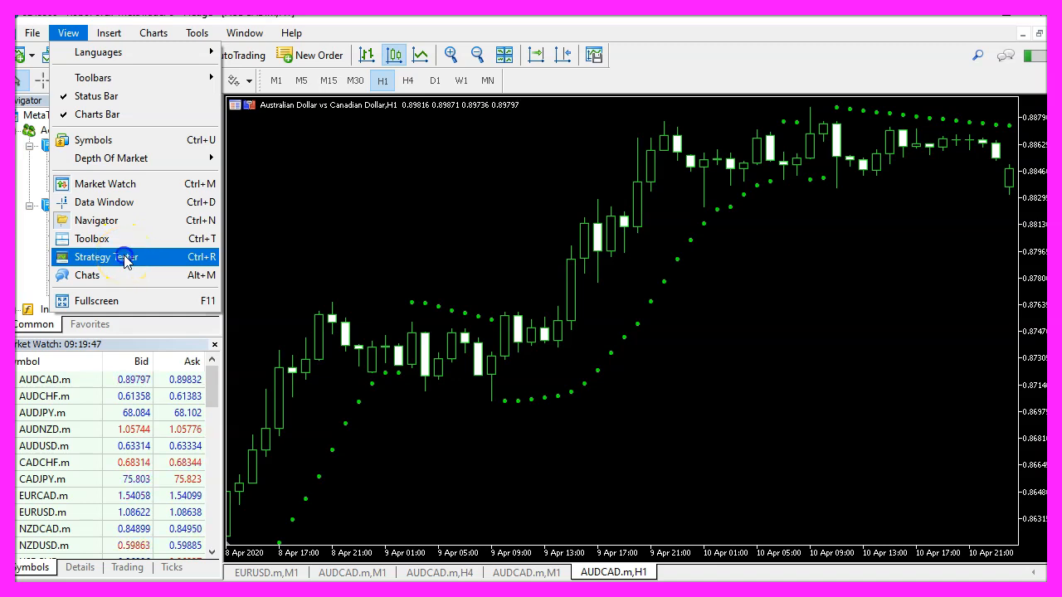
{"action": "left_click", "coordinate": [101, 256]}
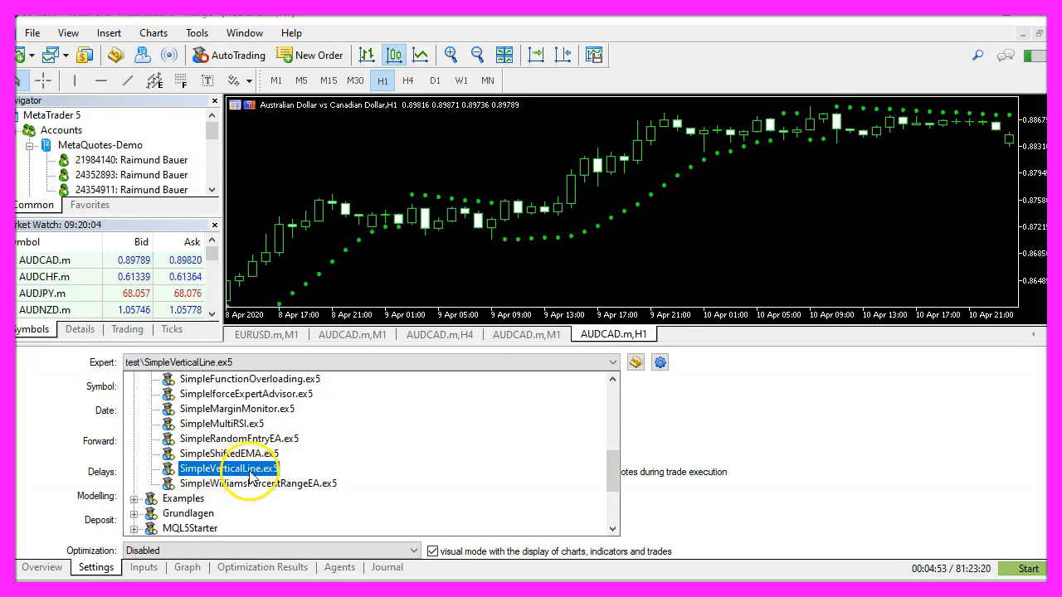
{"action": "double_click", "coordinate": [226, 468]}
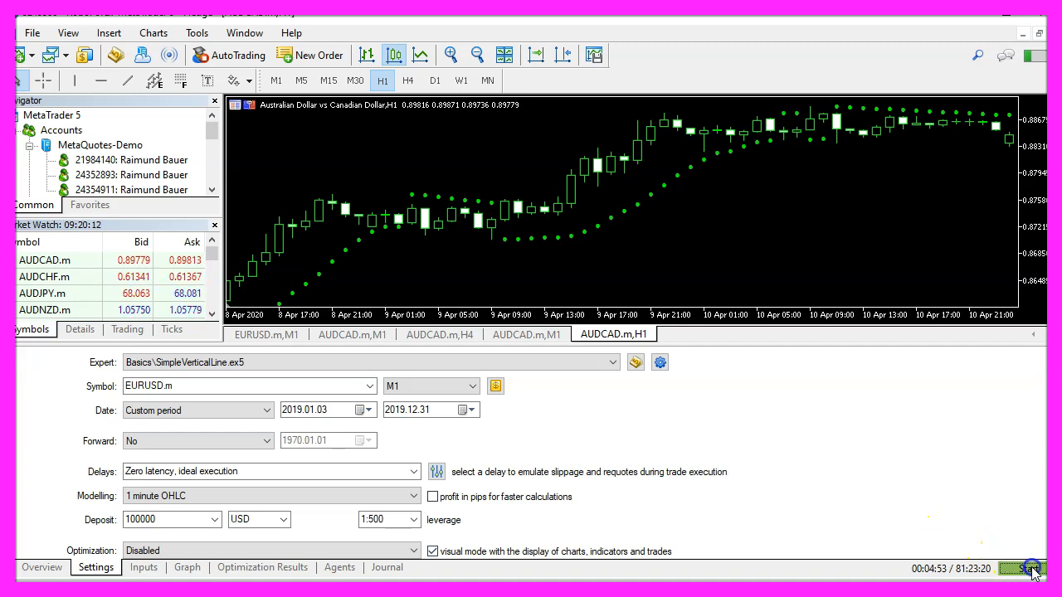
{"action": "left_click", "coordinate": [1031, 569]}
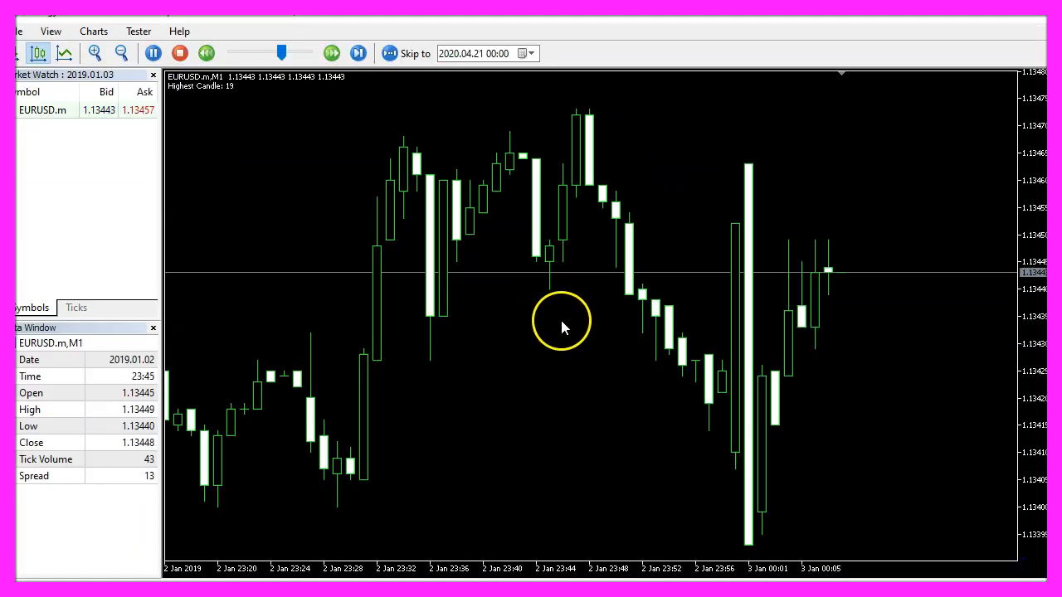
- Adjust the visual tester's playback speed slider
{"action": "left_click", "coordinate": [358, 53]}
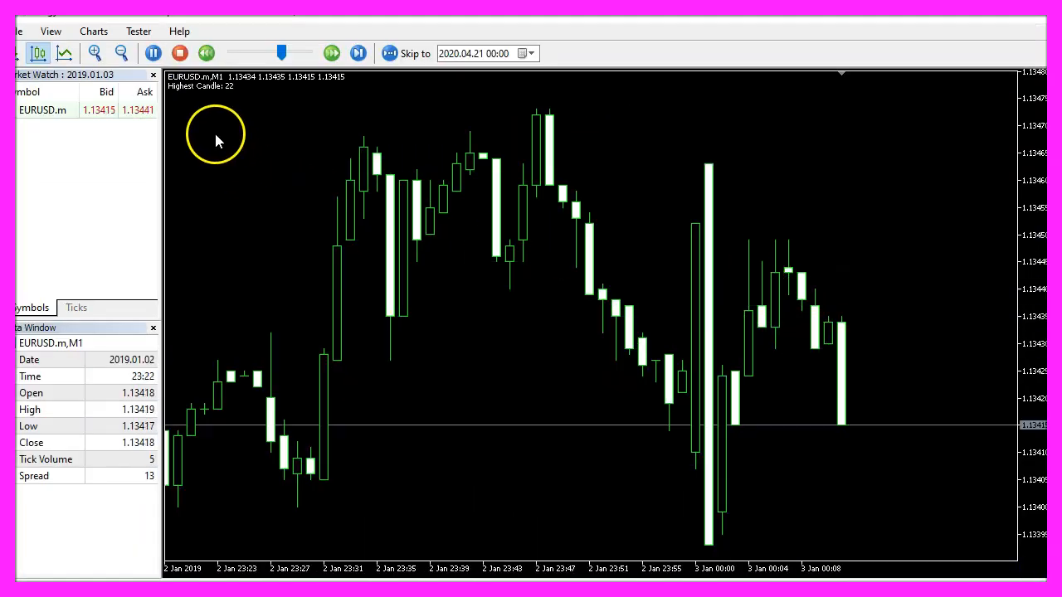
{"action": "left_click", "coordinate": [331, 53]}
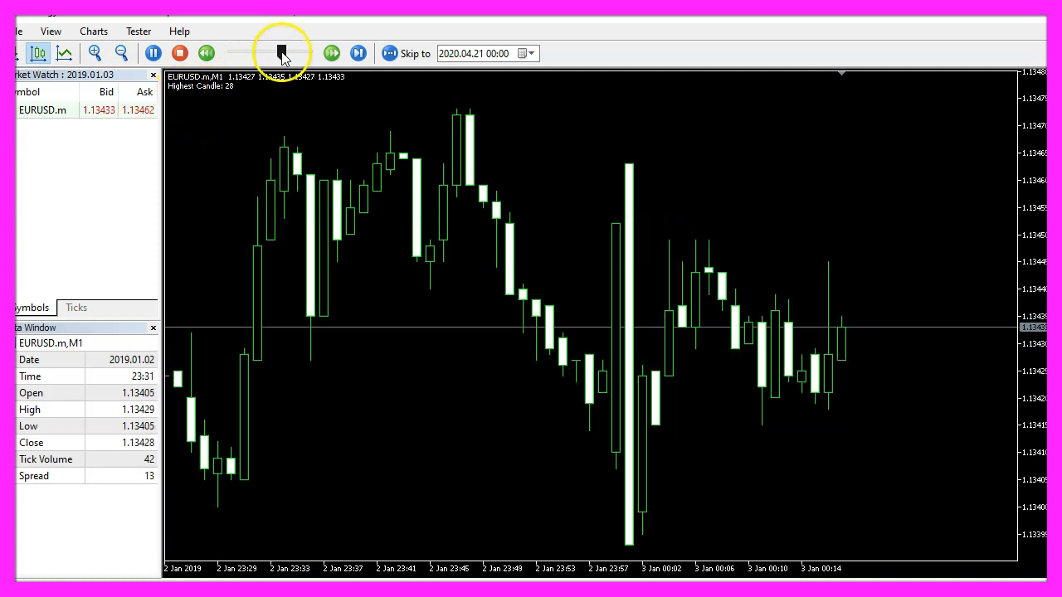
{"action": "left_click", "coordinate": [282, 54]}
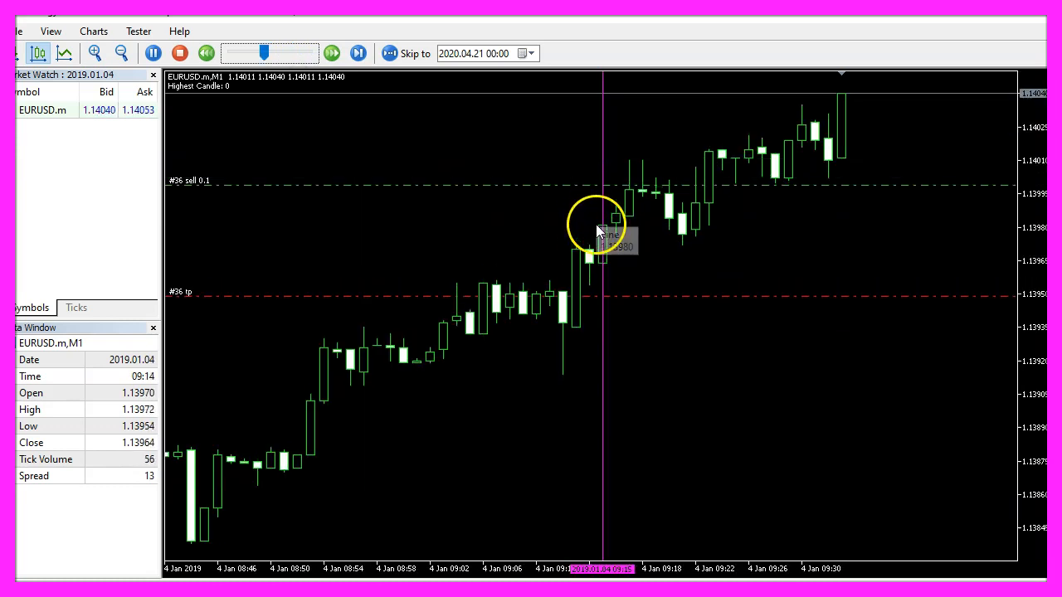
- Inspect the sell entry candle and its magenta vertical line at 2019.01.04 09:15
{"action": "left_click", "coordinate": [359, 53]}
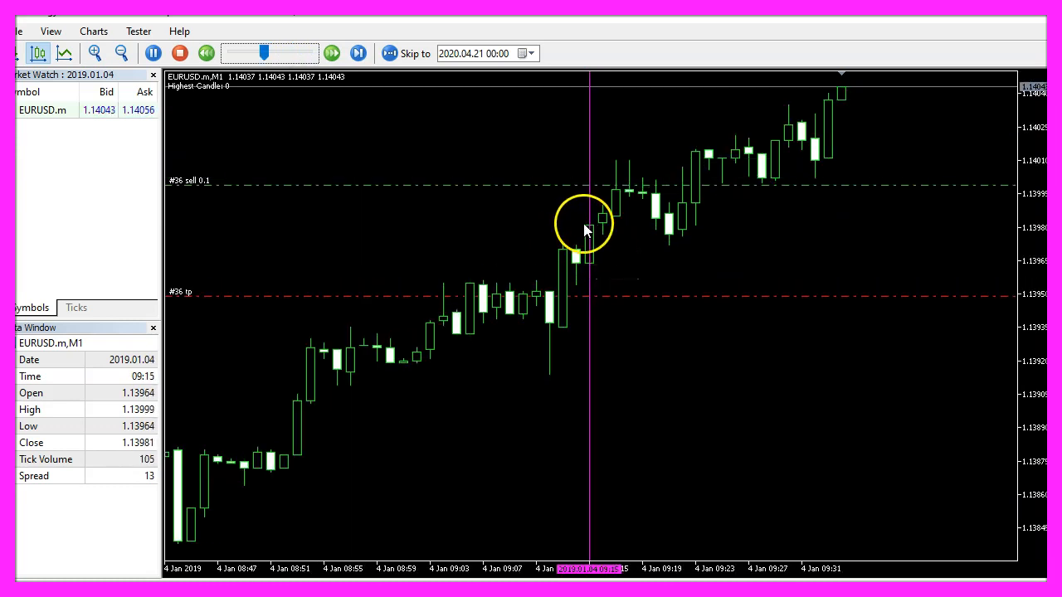
{"action": "left_click", "coordinate": [358, 52]}
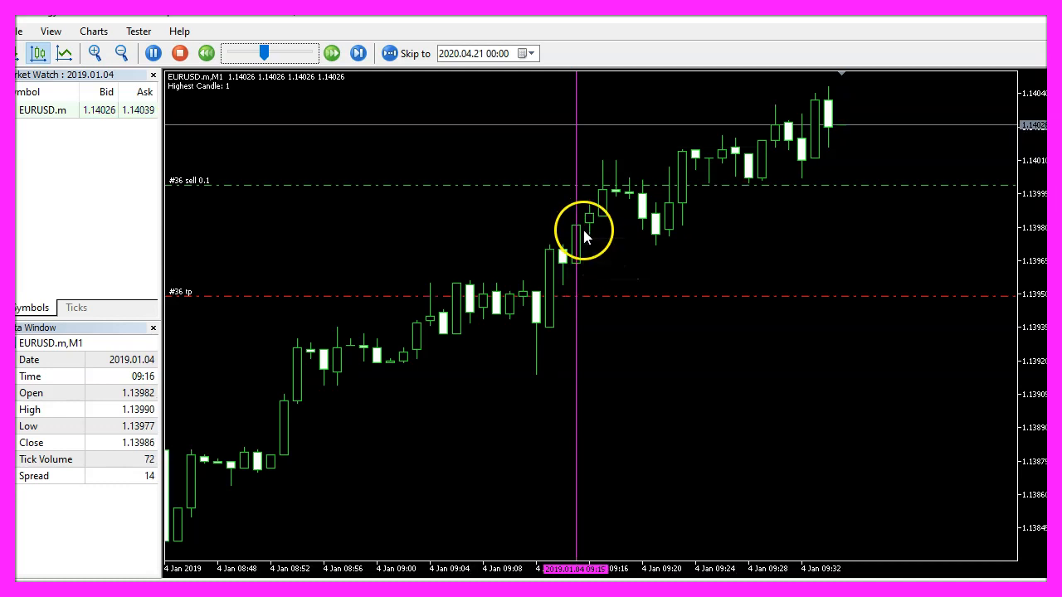
{"action": "left_click", "coordinate": [358, 54]}
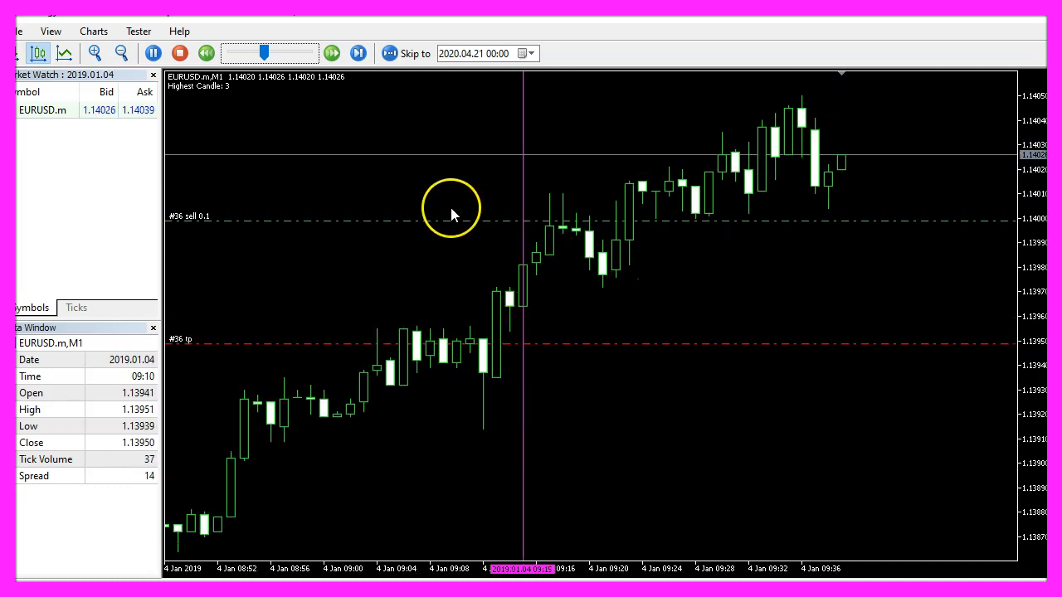
{"action": "left_click", "coordinate": [358, 53]}
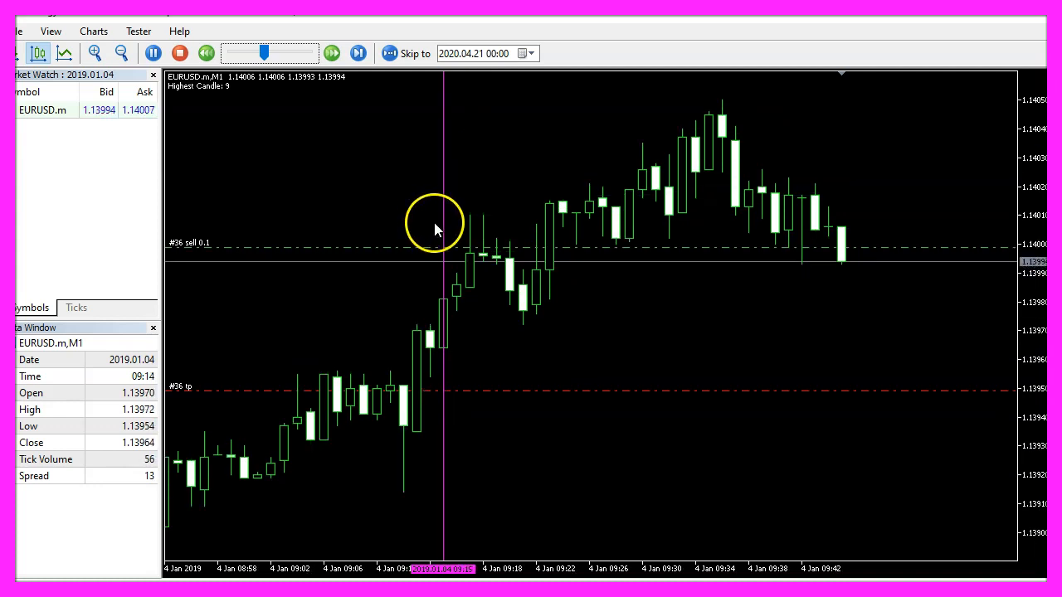
{"action": "left_click", "coordinate": [330, 53]}
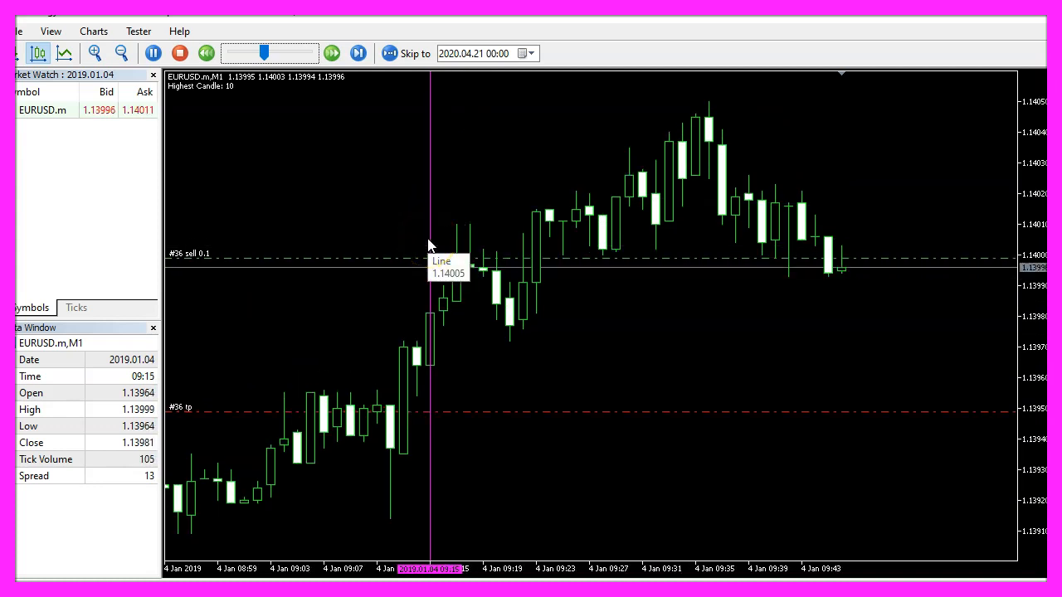